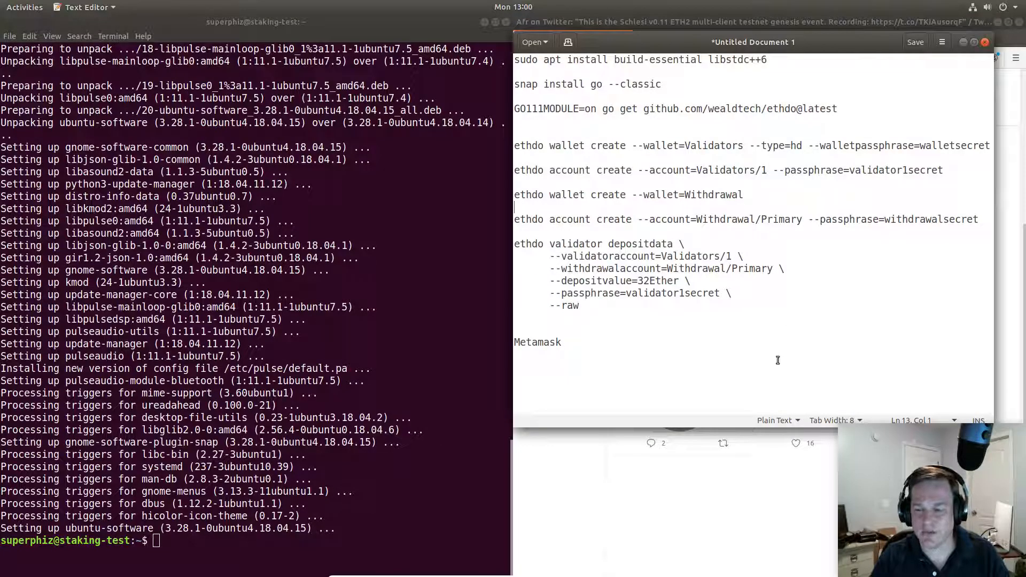
mouse_move(775, 354)
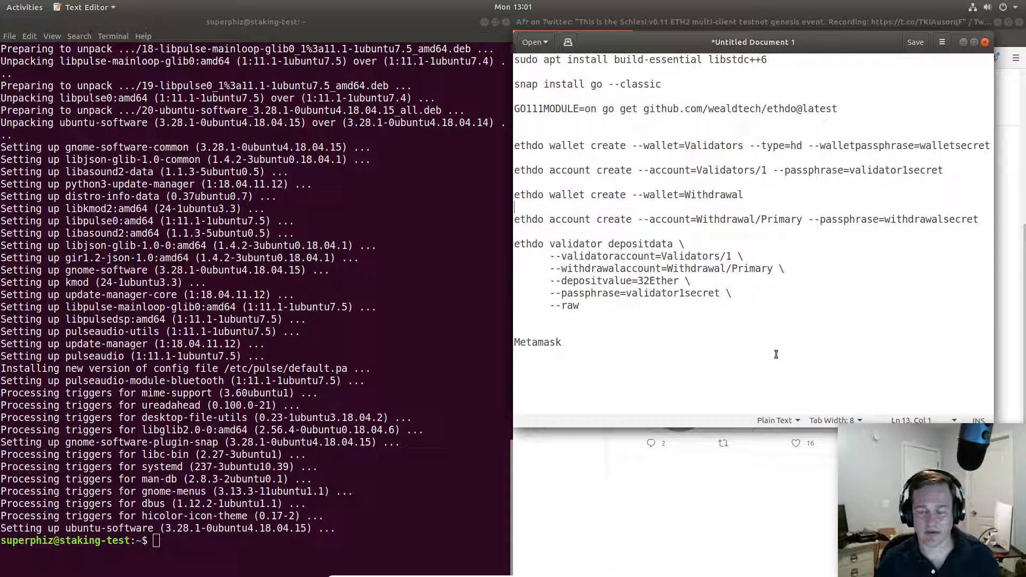
mouse_move(816, 265)
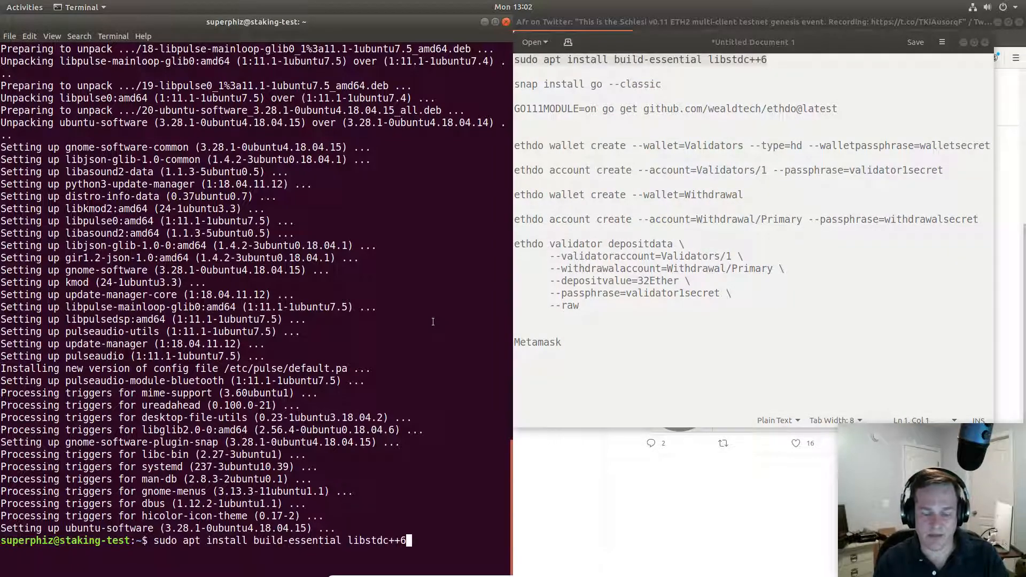
- Install build-essential with libstdc++6 via apt, then authenticate the classic Go 1.14.2 snap install
key("Return")
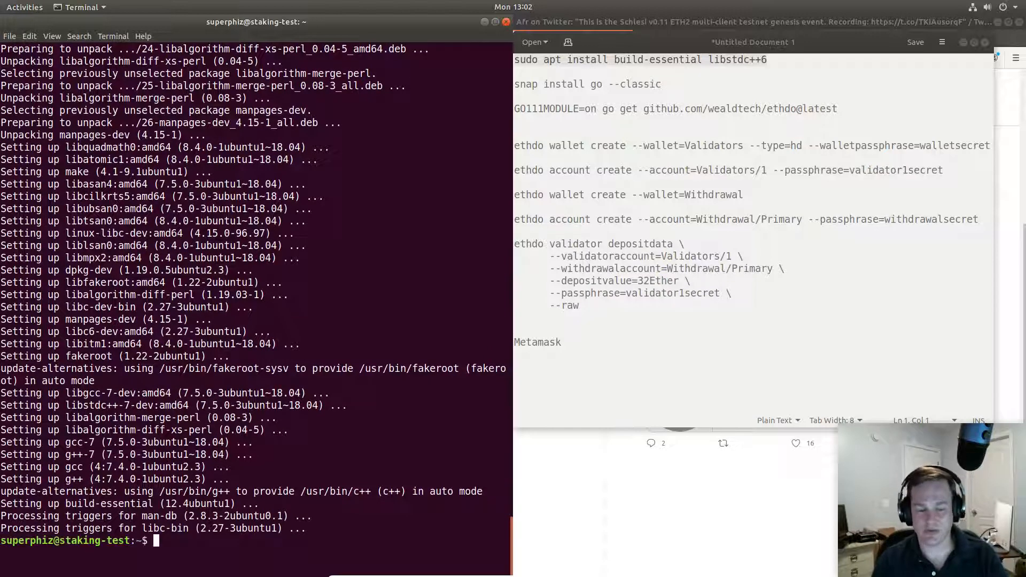
mouse_move(686, 86)
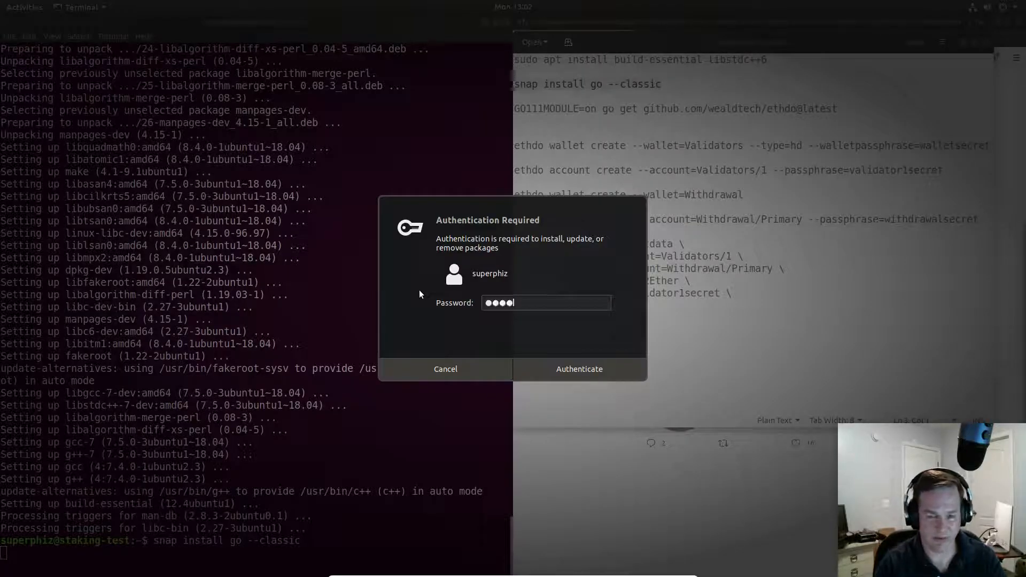
left_click(579, 369)
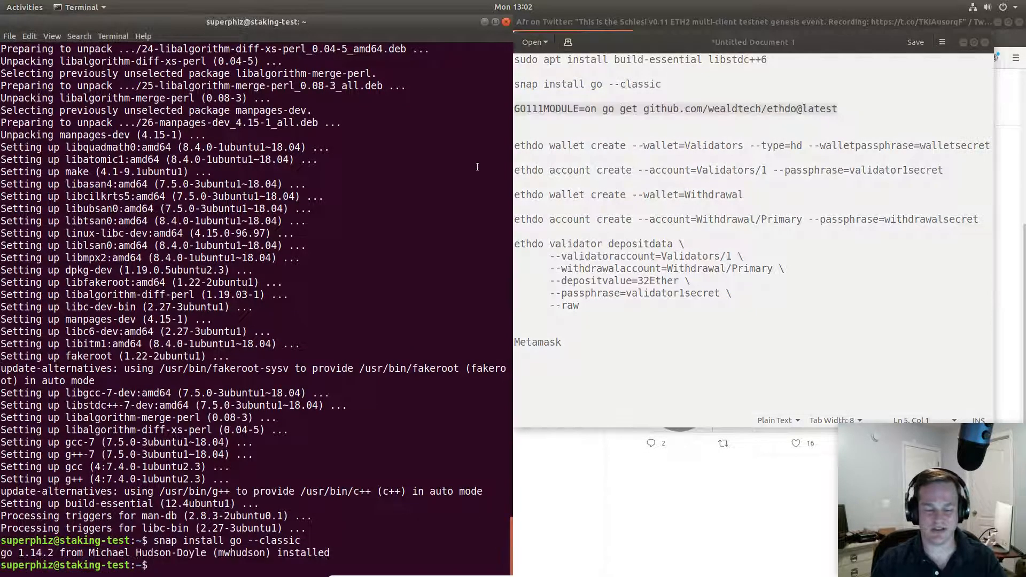
- Fetch the latest ethdo with 'GO111MODULE=on go get github.com/wealdtech/ethdo@latest'
type("GO111MODULE=on go get github.com/wealdtech/ethdo@latest")
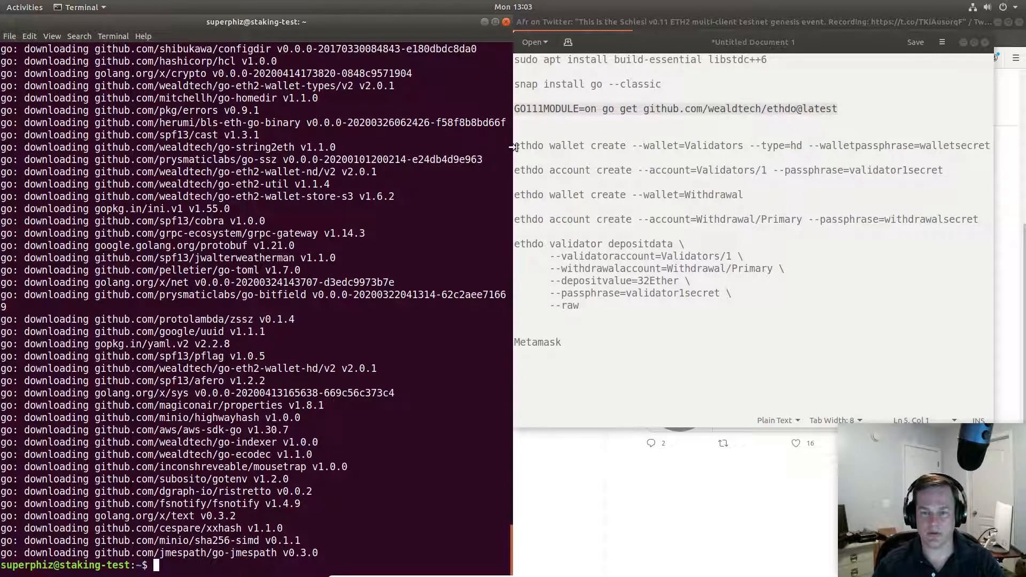
mouse_move(629, 163)
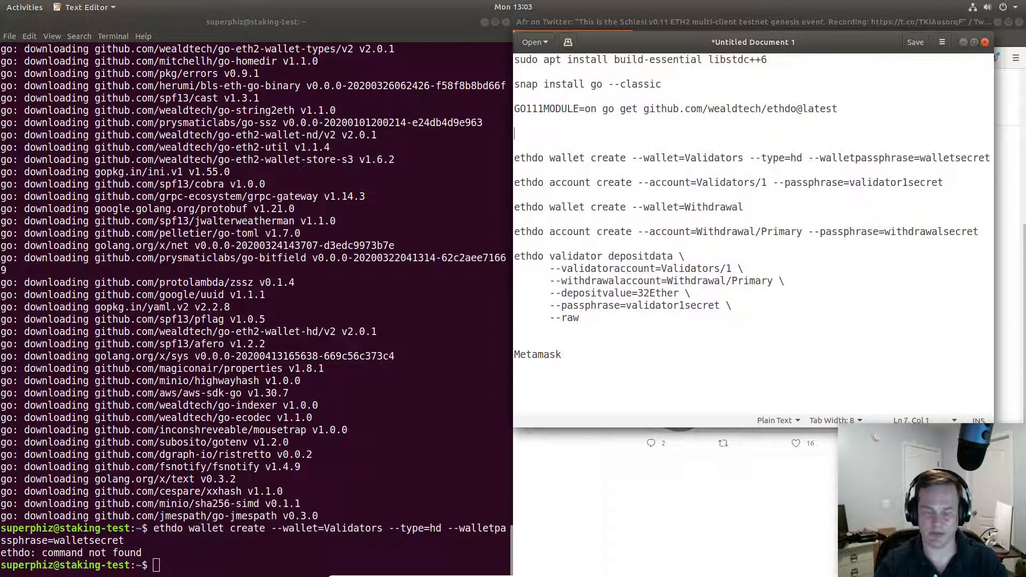
- Write the line 'export PATH=$PATH:$HOME/go/bin' into the notes, fixing a stray slash
type("export")
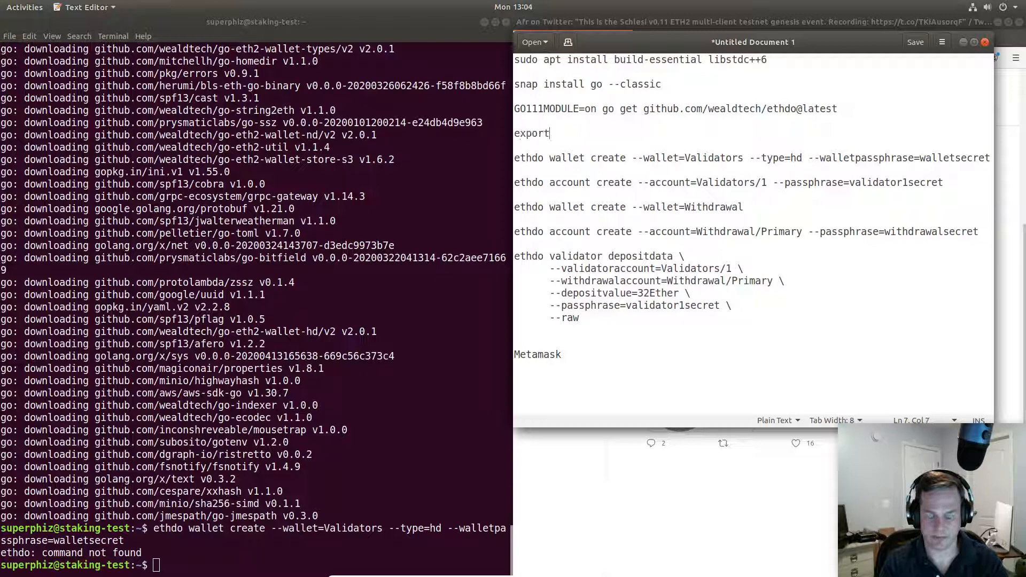
type("PATH=")
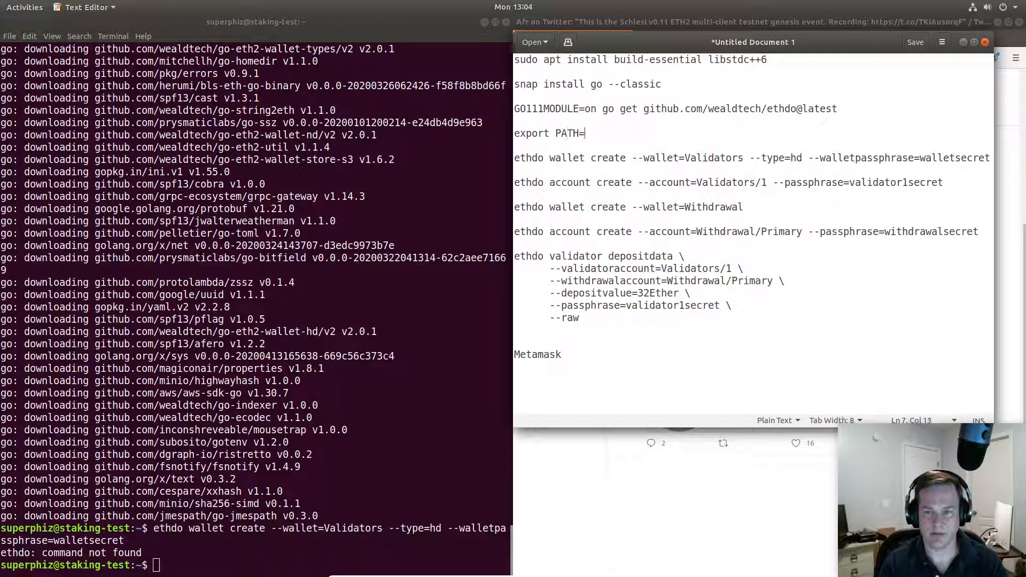
type("$PATH:/")
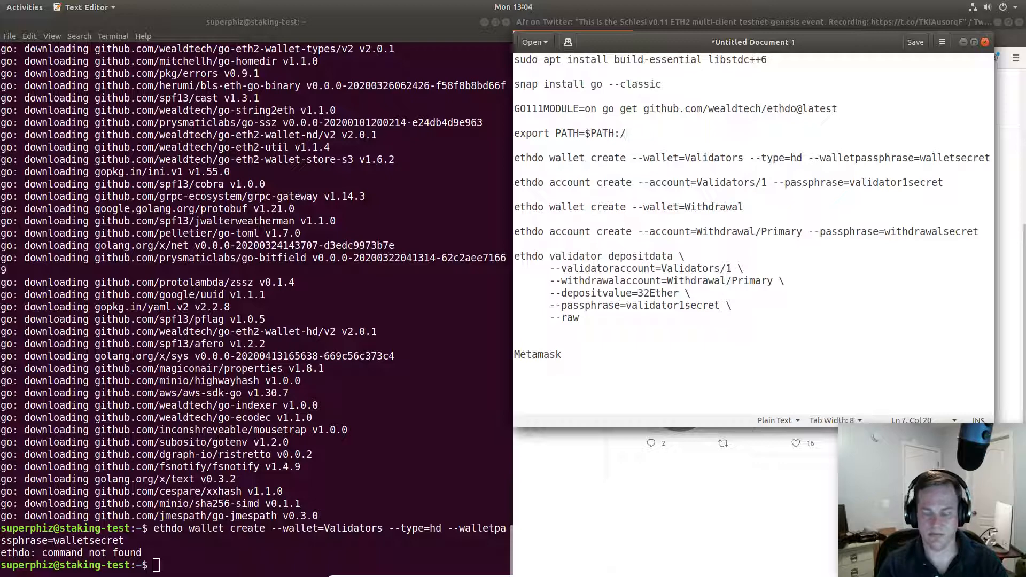
type("$")
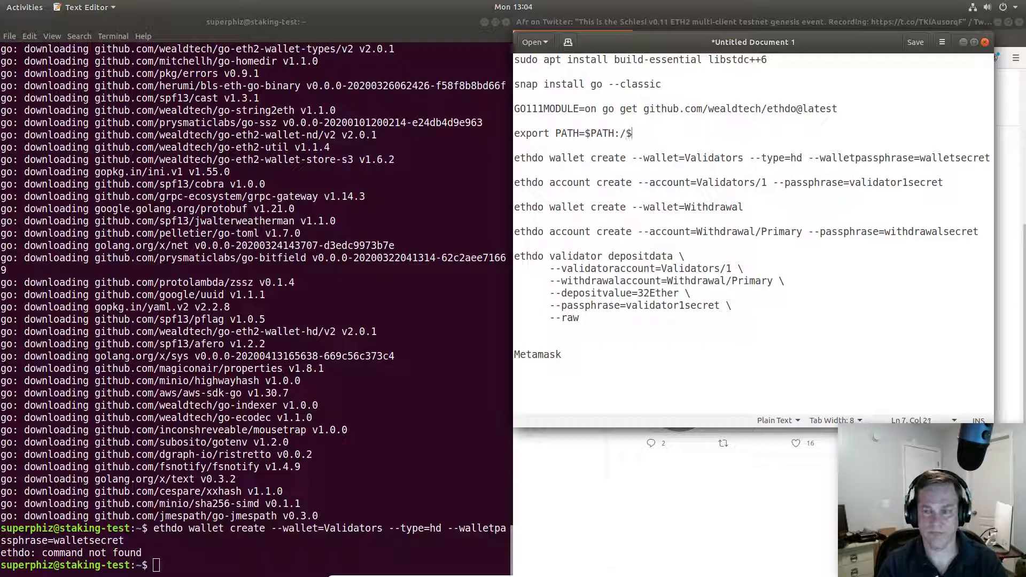
key("BackSpace")
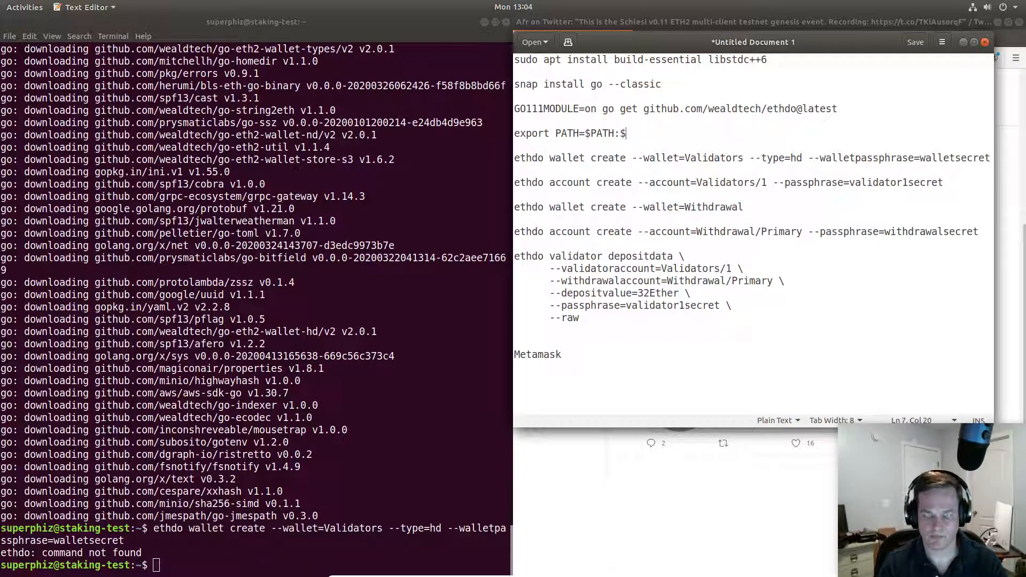
type("HOME/")
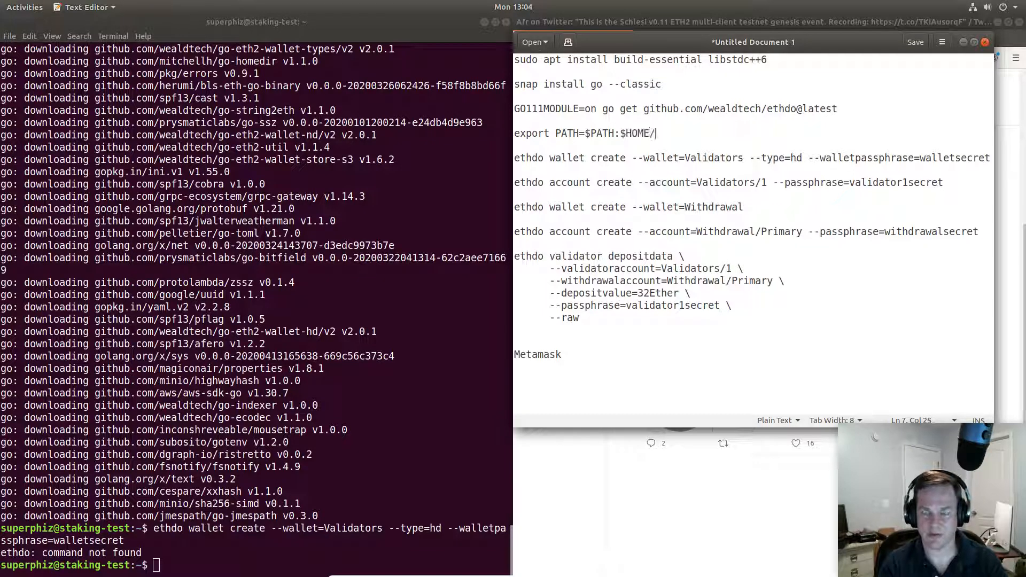
type("go/bin")
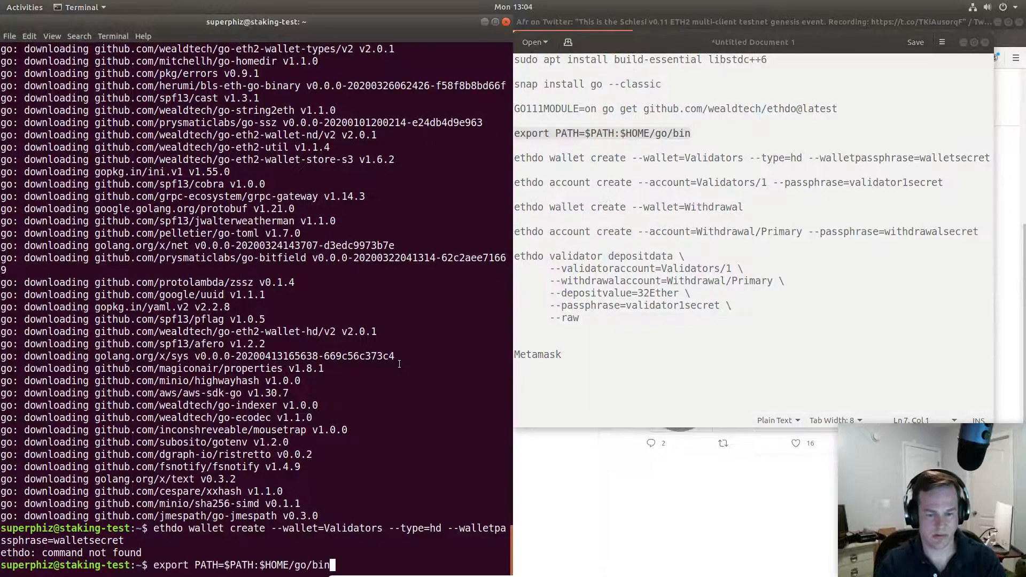
- Apply the go/bin PATH export and create account Validators/1, retrying with a wallet passphrase
key("Return")
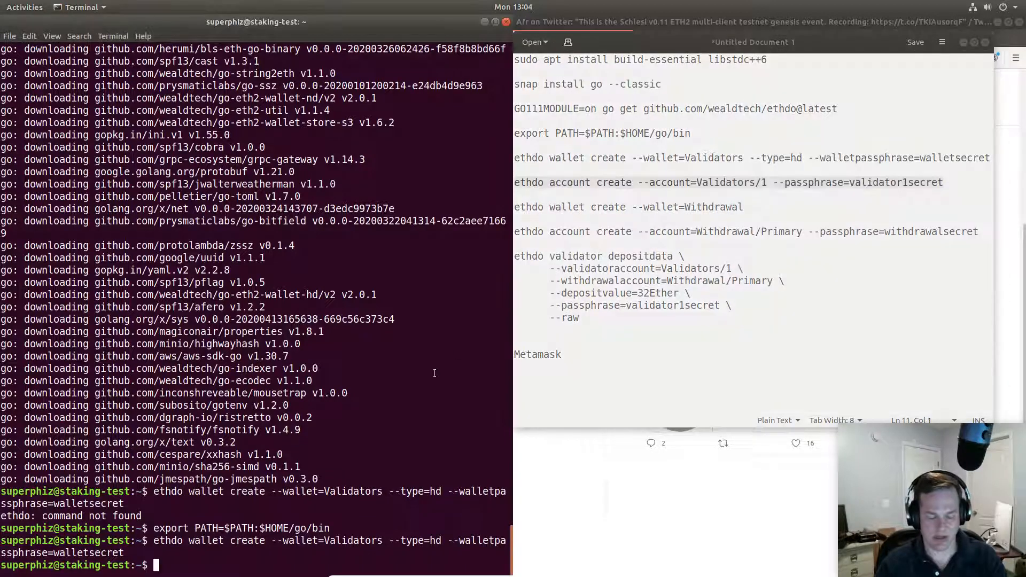
key("Return")
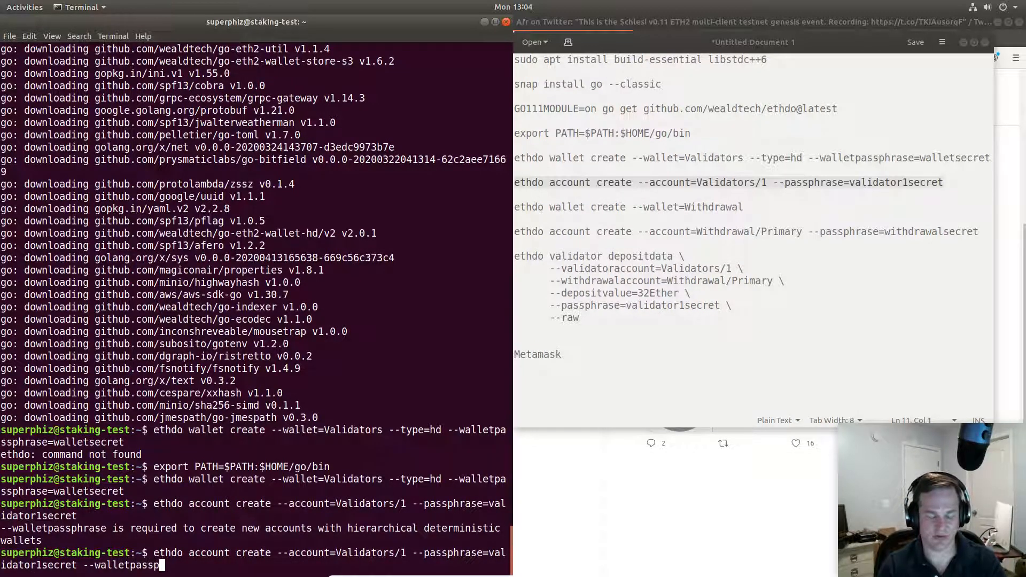
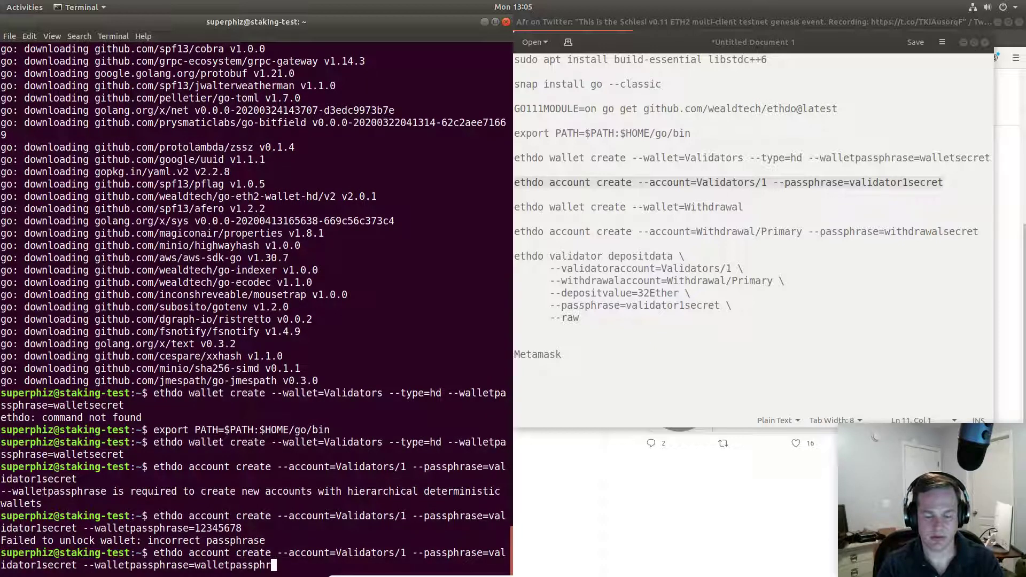
key("Return")
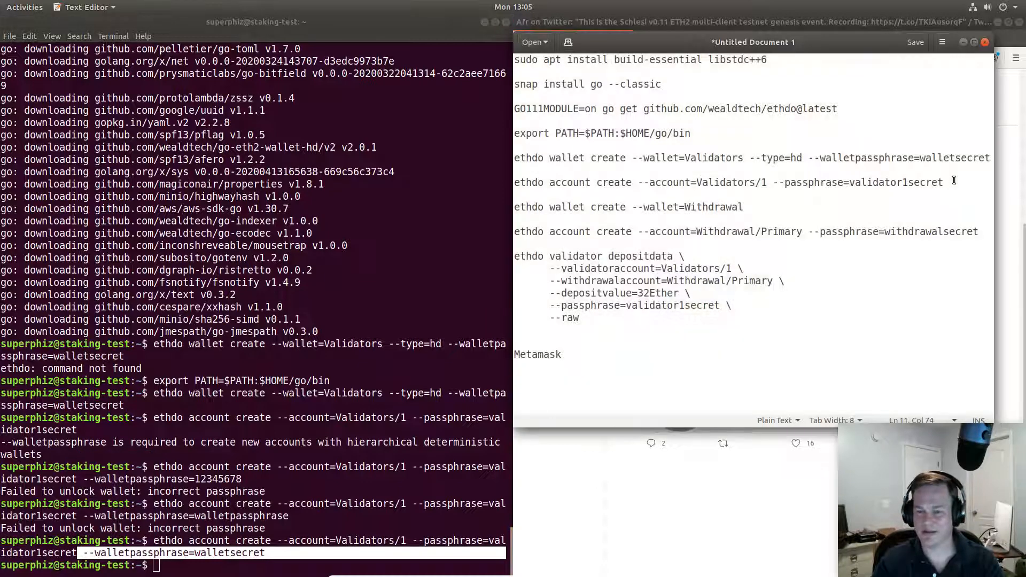
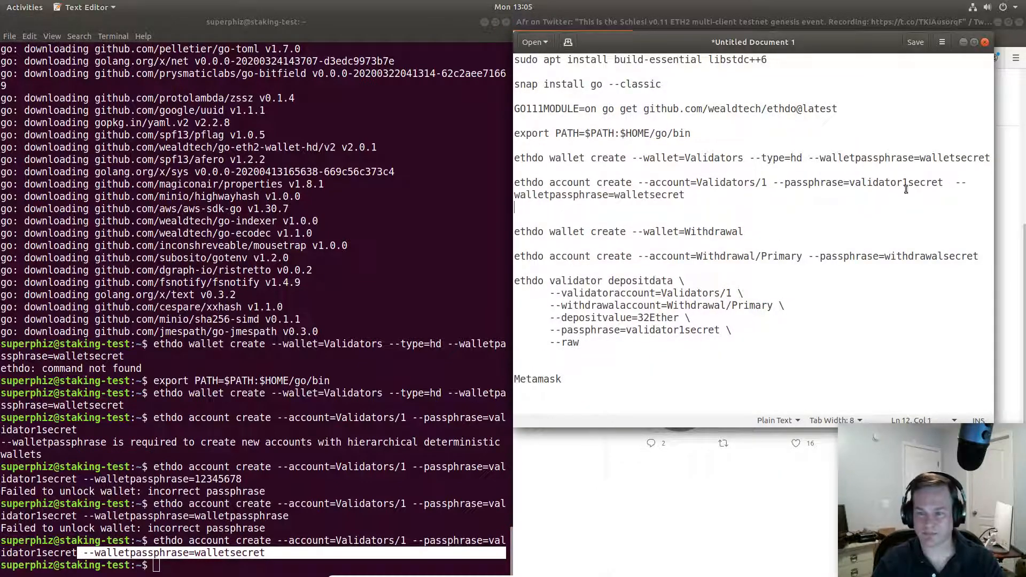
left_click_drag(550, 231, 743, 231)
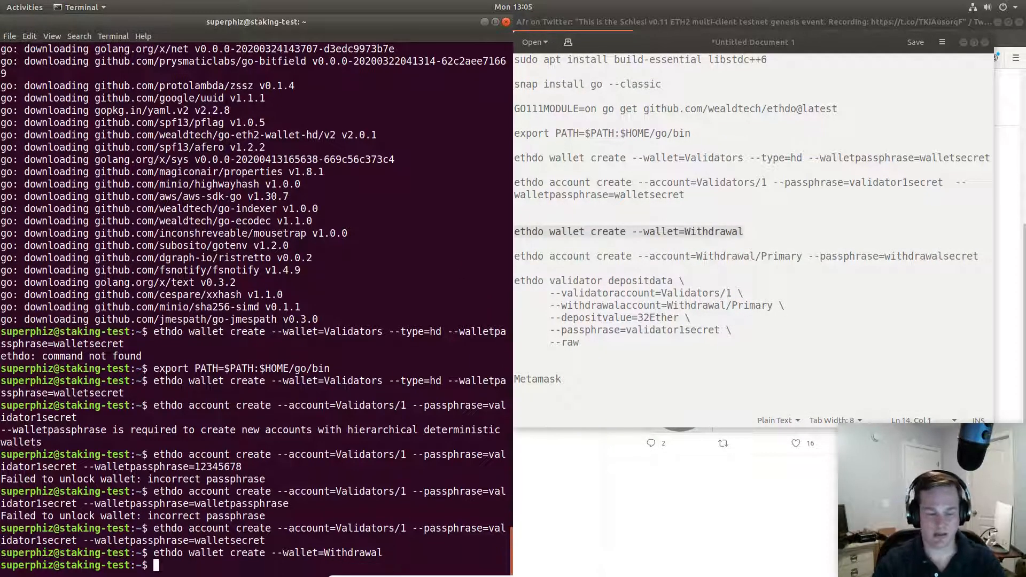
mouse_move(975, 256)
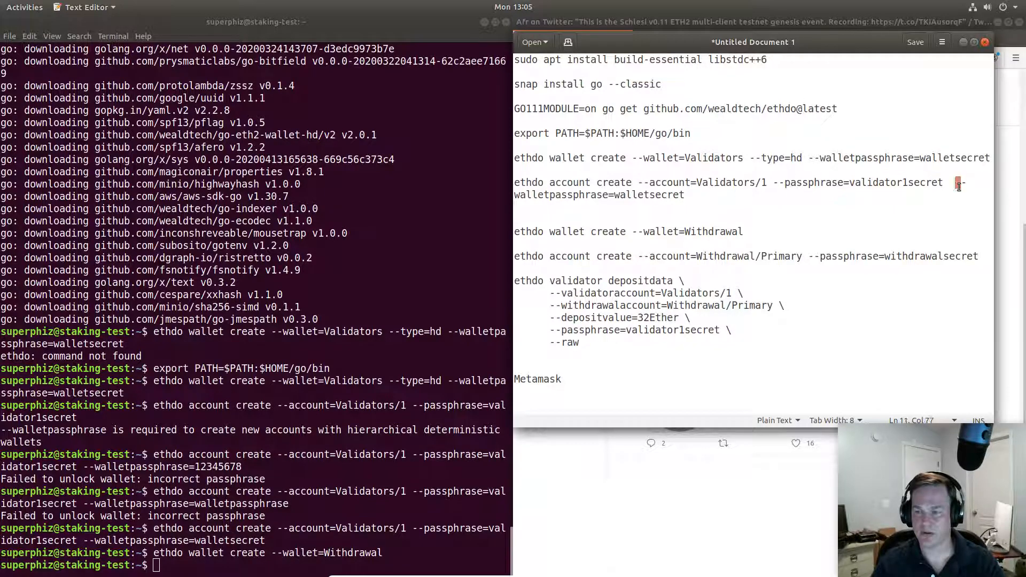
left_click_drag(955, 182, 684, 195)
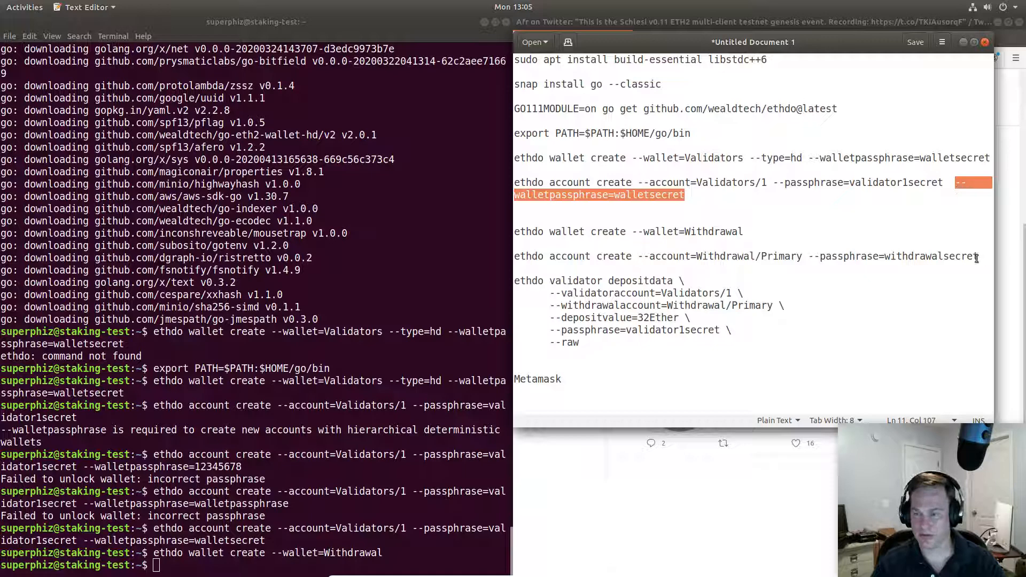
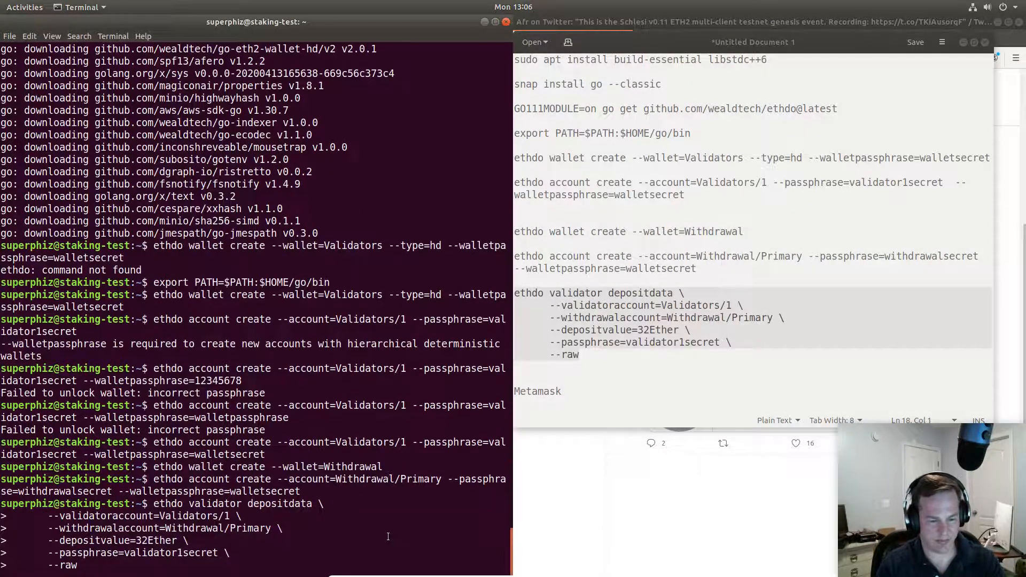
key("Return")
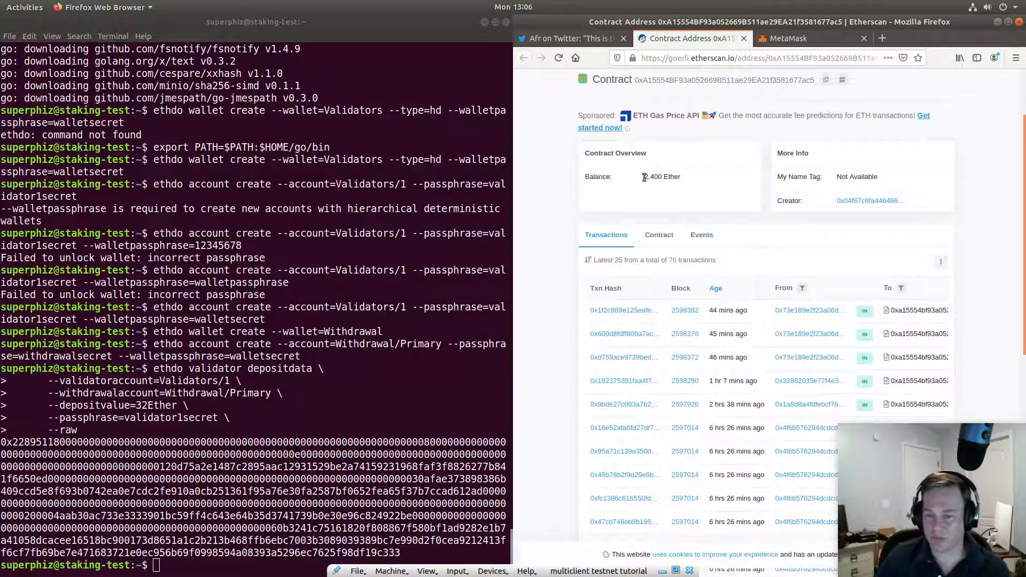
- Scroll through the deposit contract's 76 transactions, then return to the testnet announcement tweet
scroll("down", 3)
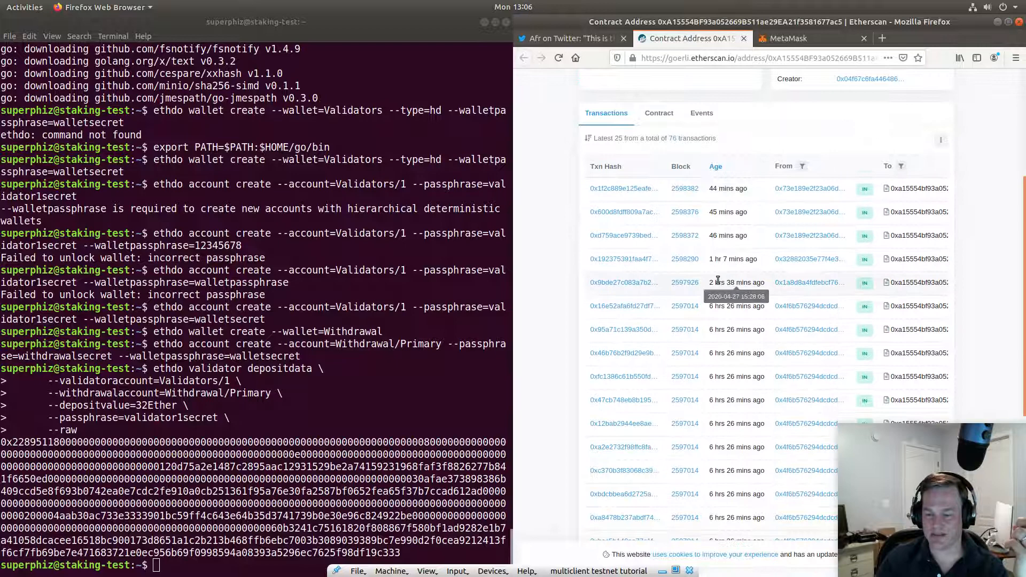
scroll("down", 3)
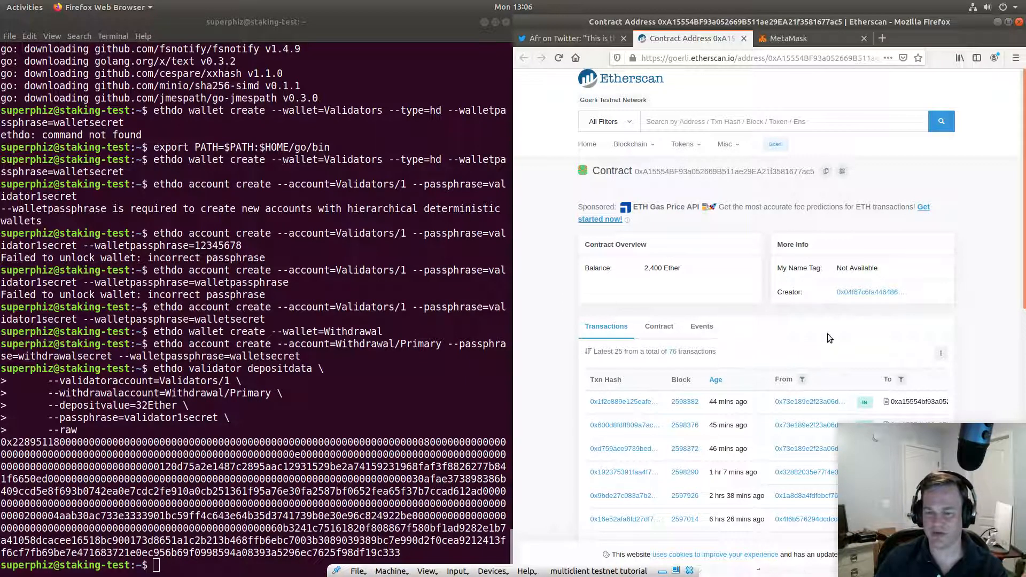
scroll("down", 3)
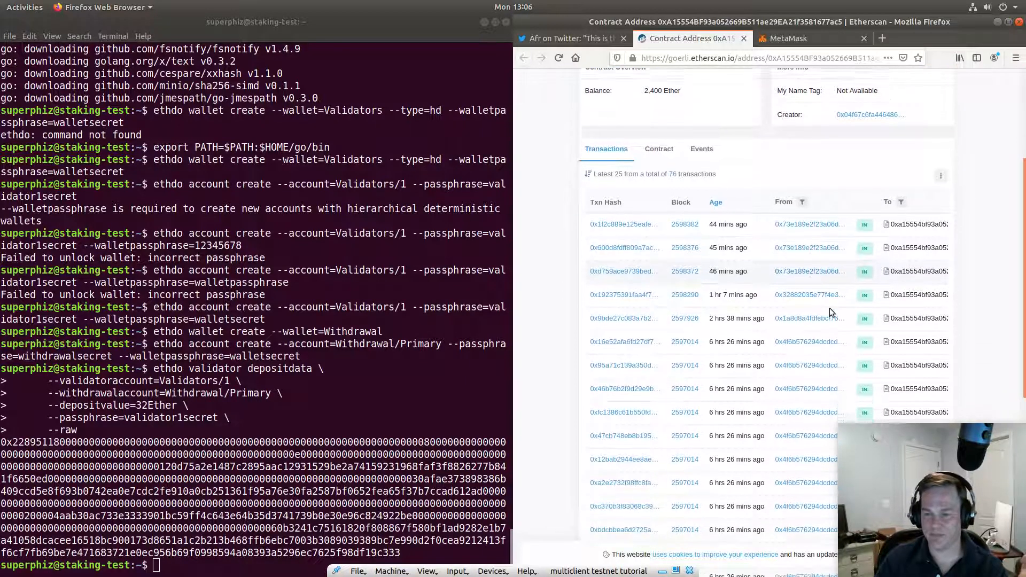
scroll("down", 3)
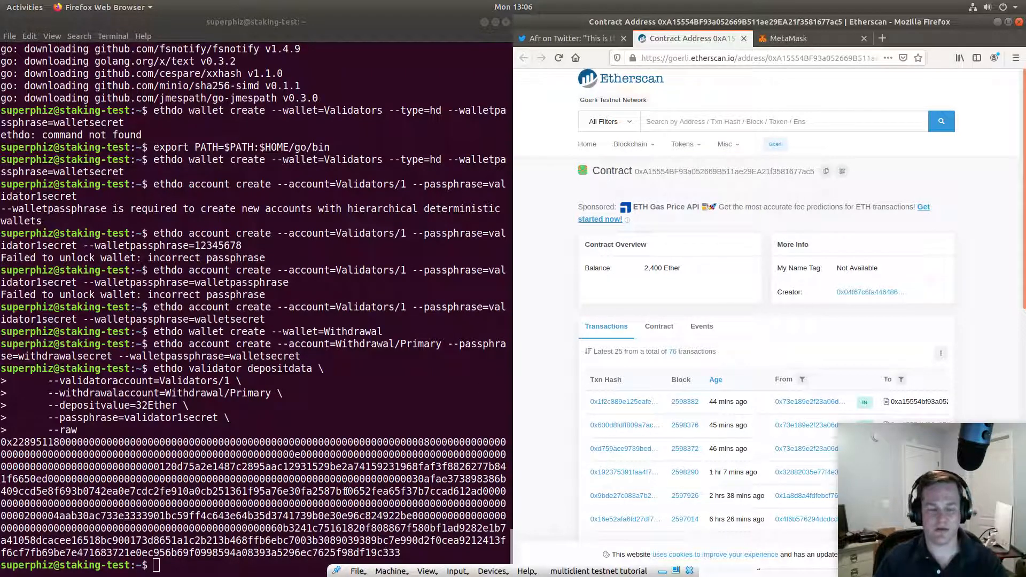
mouse_move(556, 396)
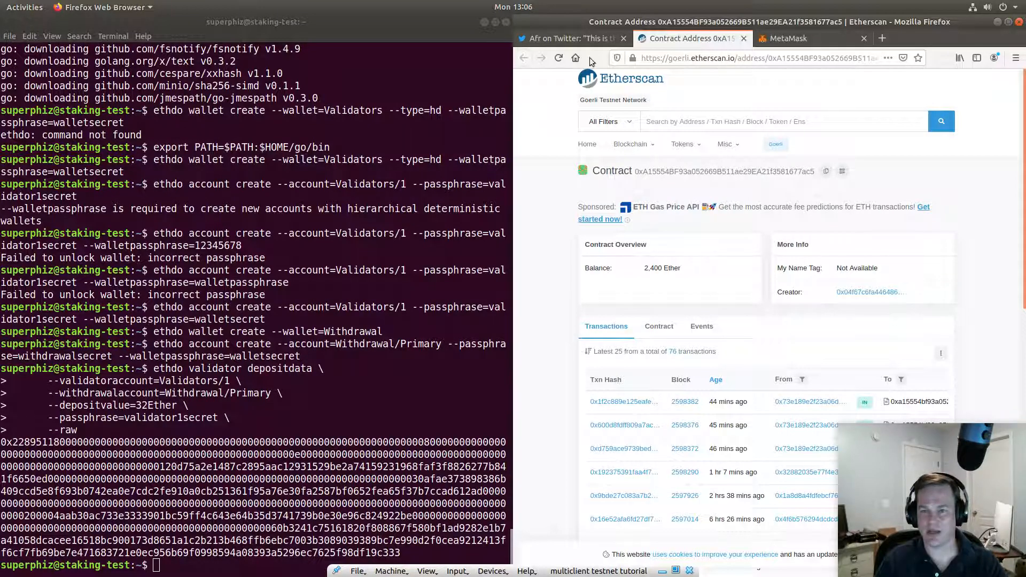
left_click(582, 38)
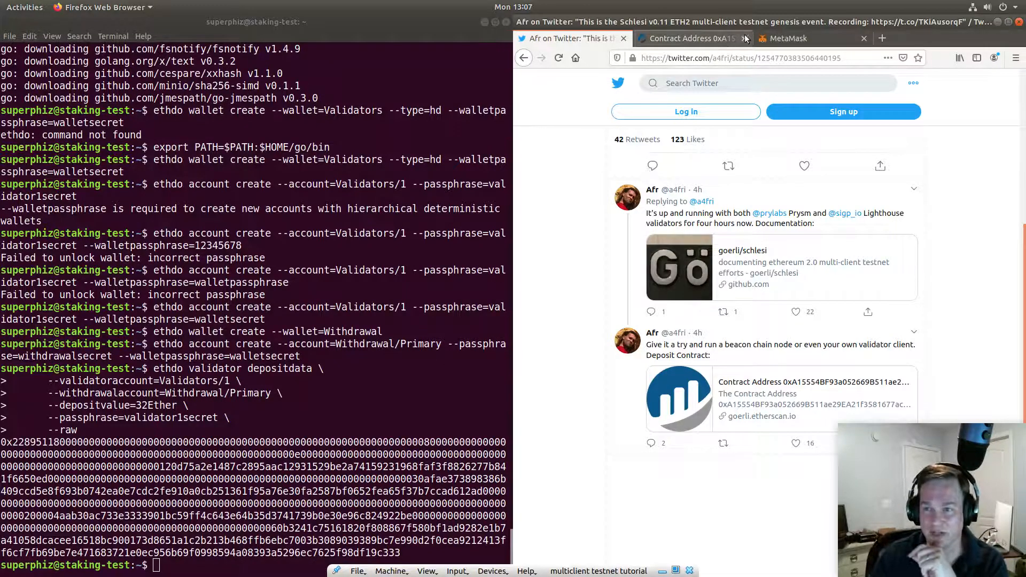
- Download MetaMask for Firefox from metamask.io and grant the add-on's install permissions
left_click(788, 38)
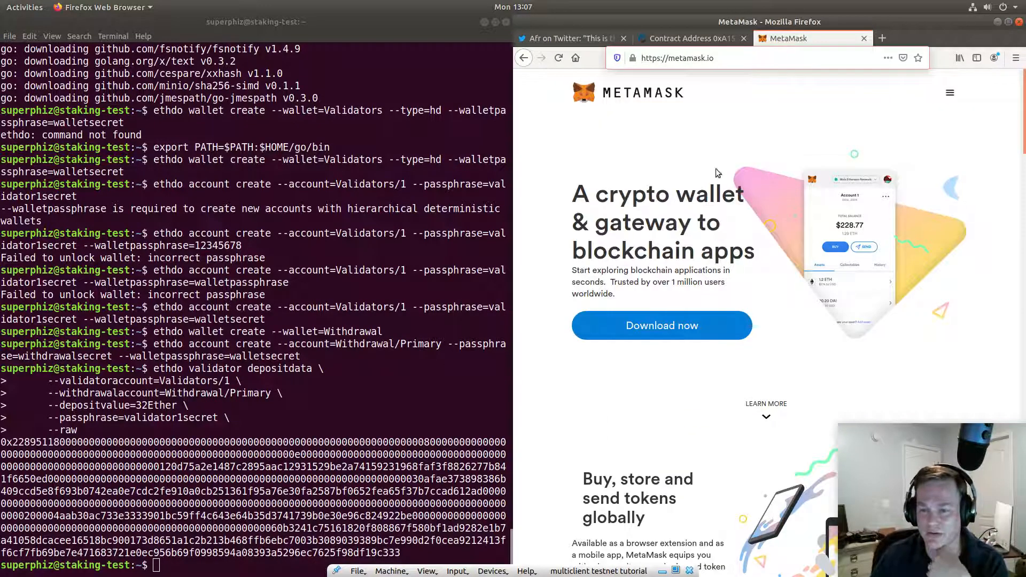
mouse_move(849, 145)
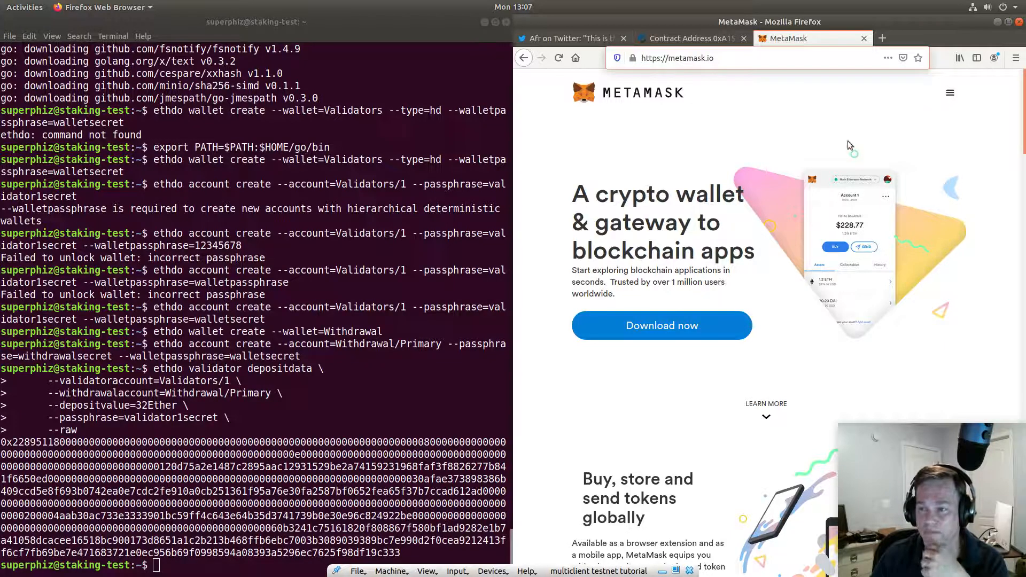
left_click(661, 326)
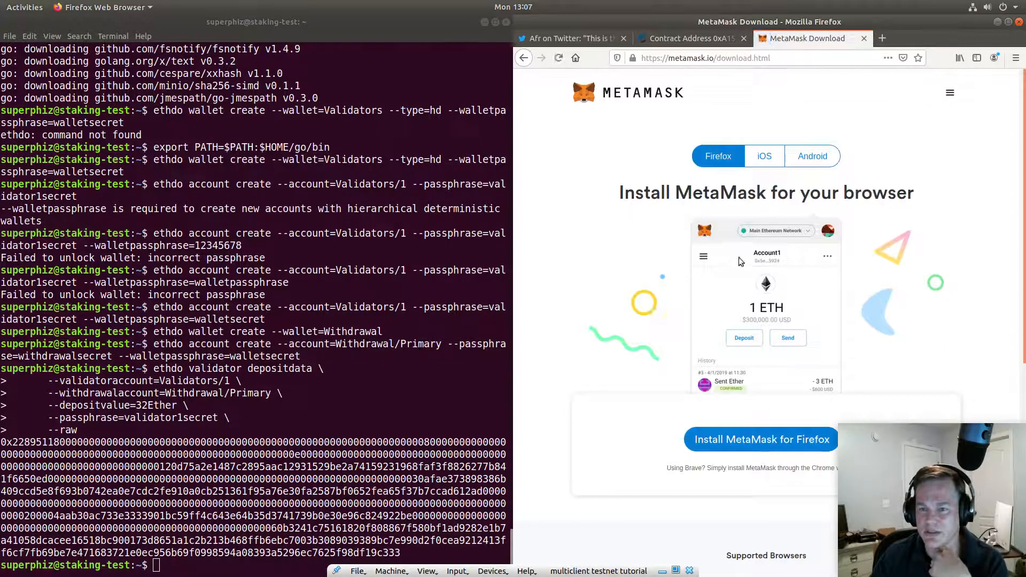
left_click(761, 440)
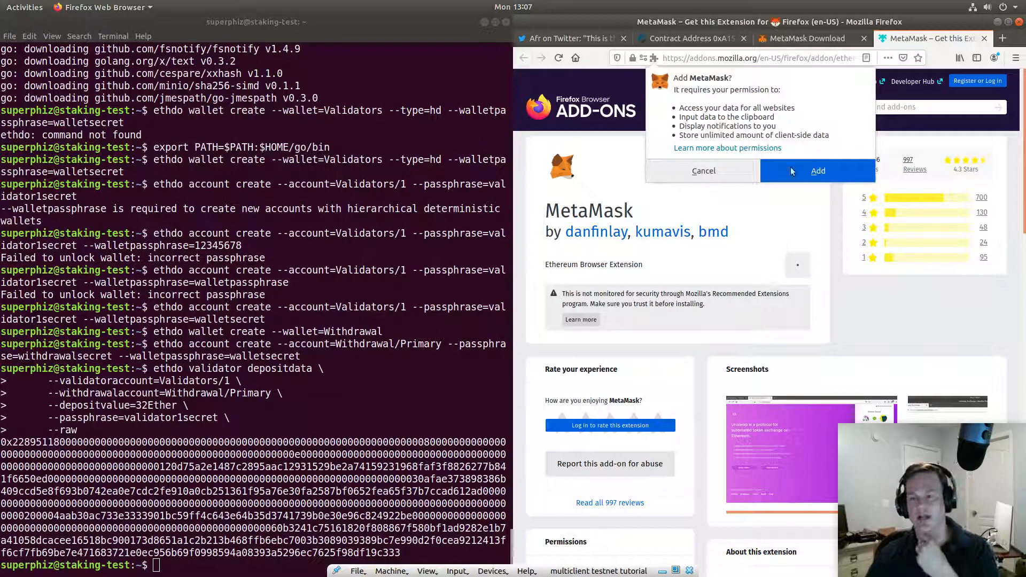
left_click(818, 171)
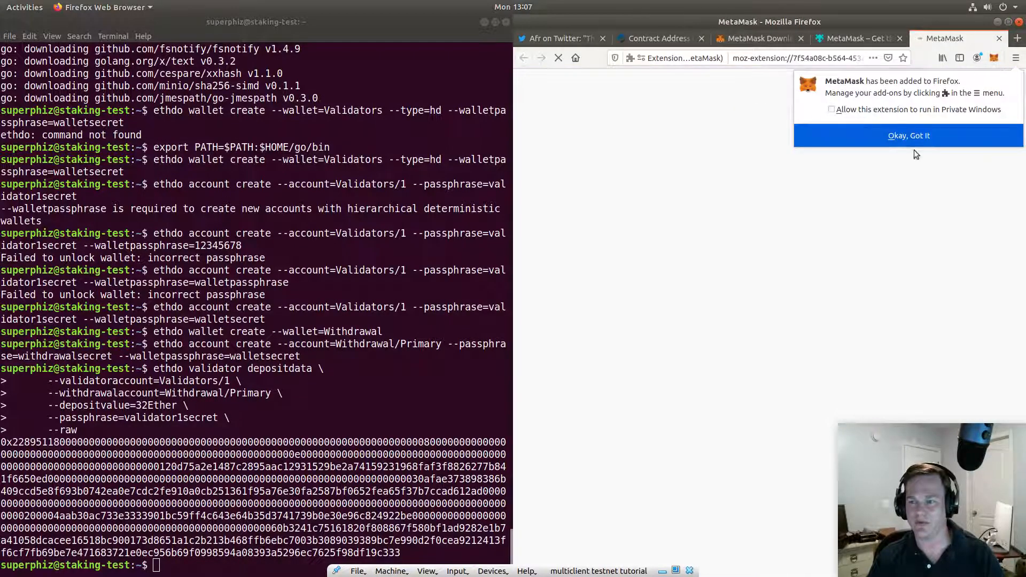
- Choose Create a Wallet, accept usage data collection, enter a password and agree to the Terms
left_click(908, 136)
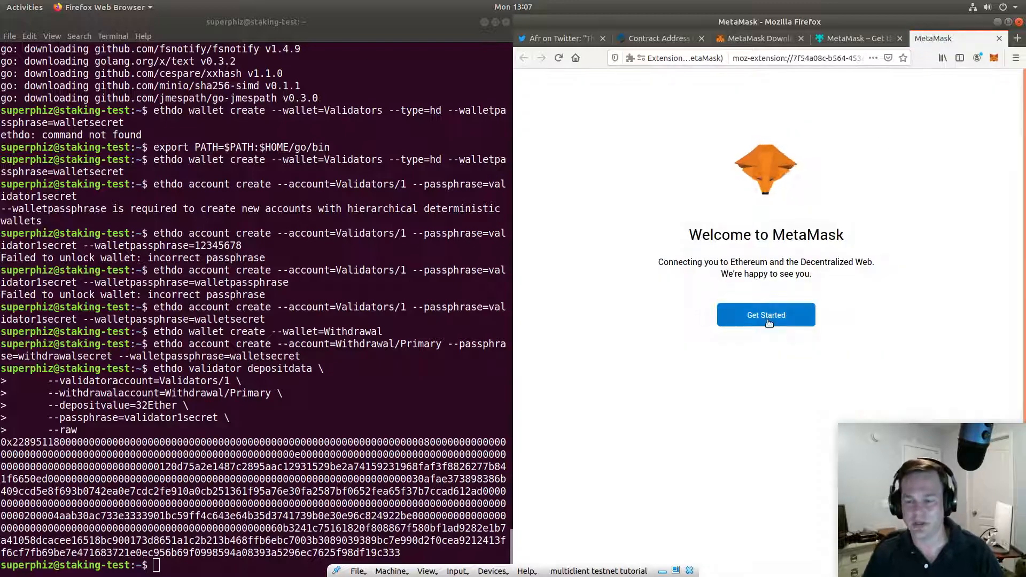
left_click(765, 315)
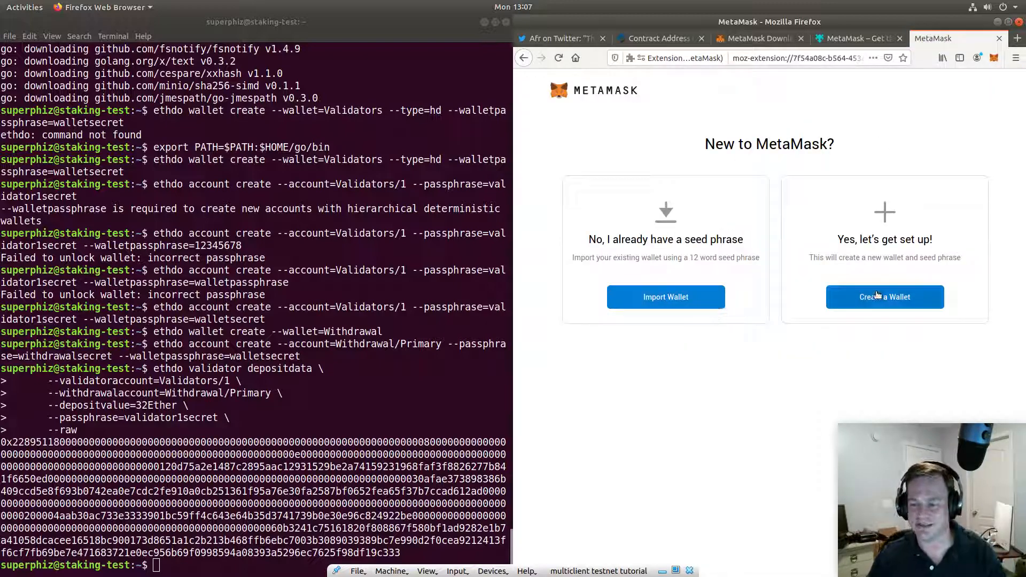
left_click(885, 297)
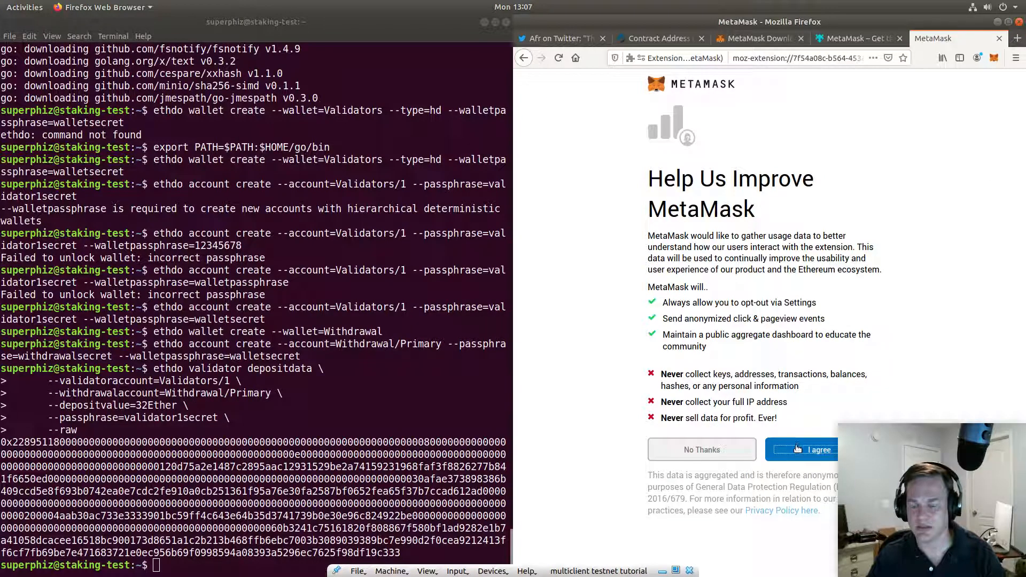
left_click(812, 449)
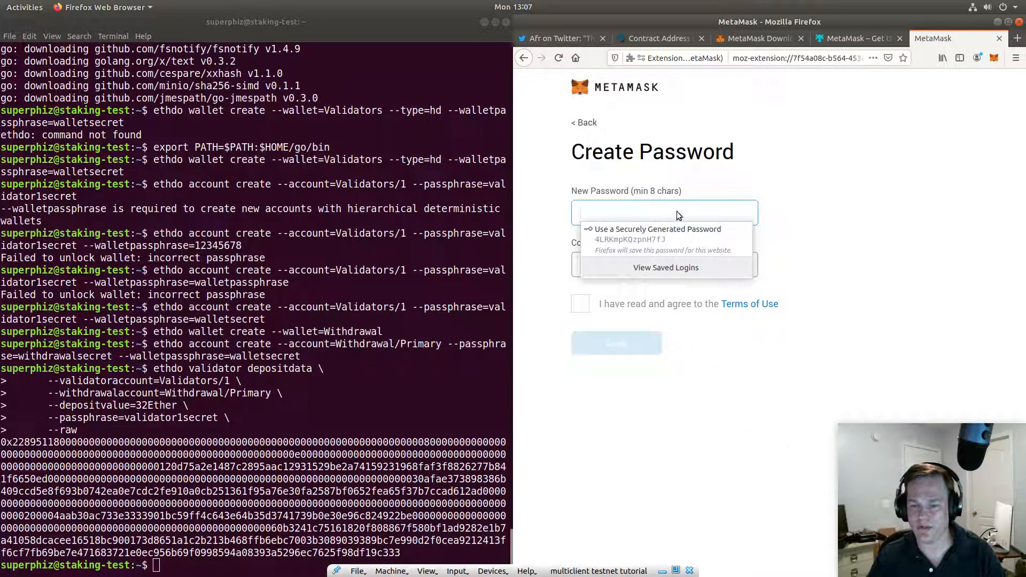
type("•••••••")
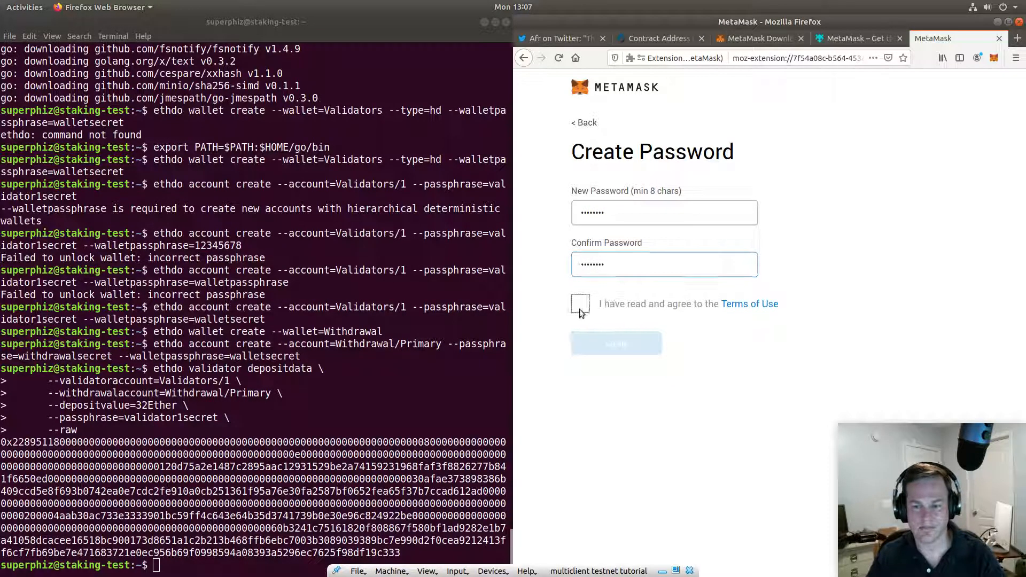
left_click(580, 304)
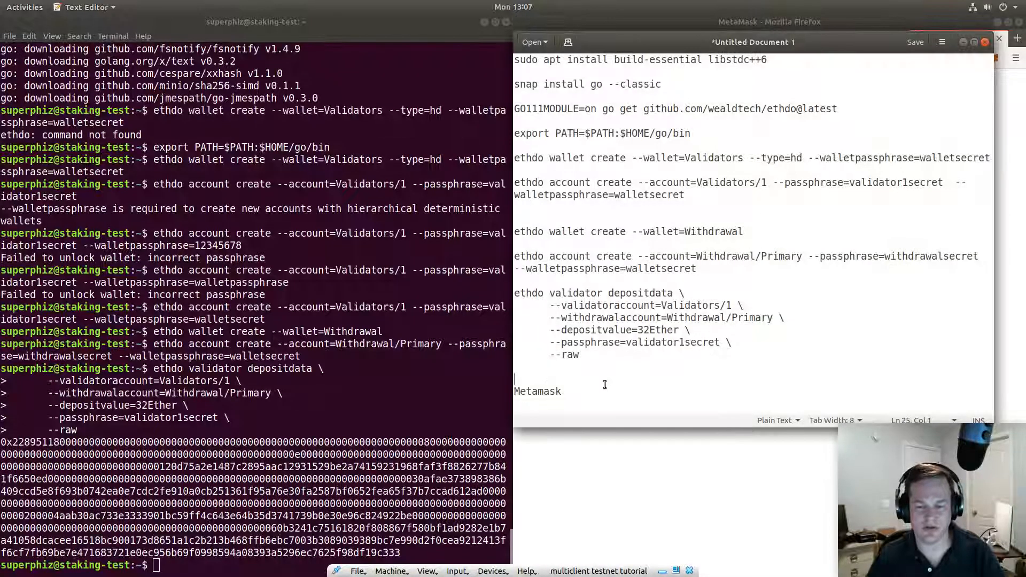
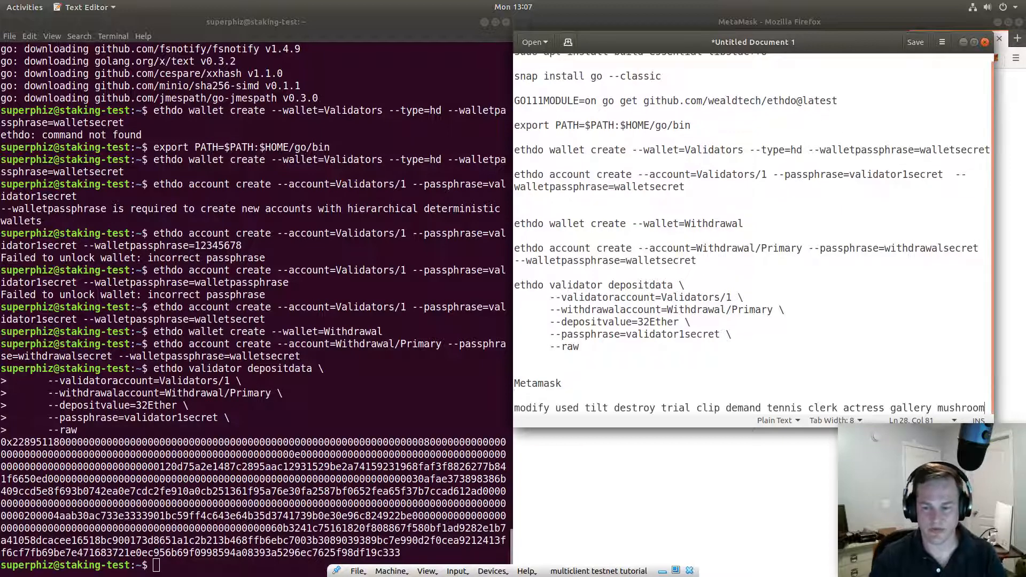
mouse_move(706, 47)
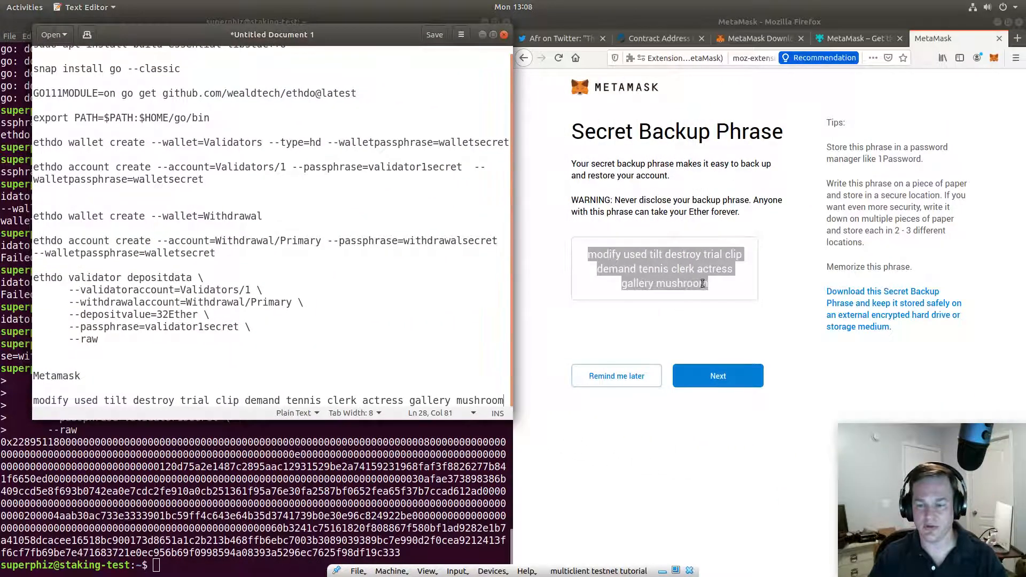
left_click(717, 375)
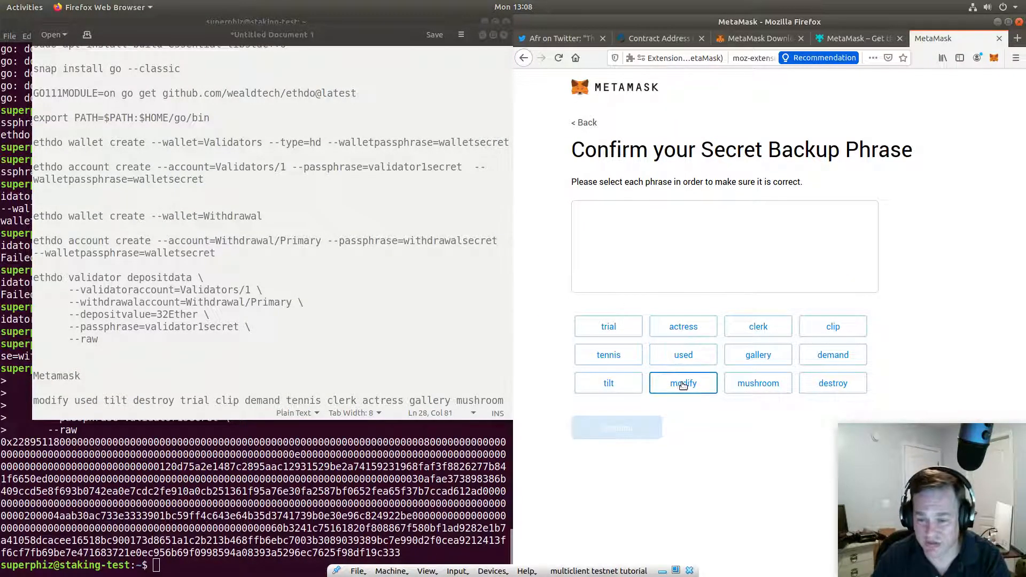
left_click(683, 354)
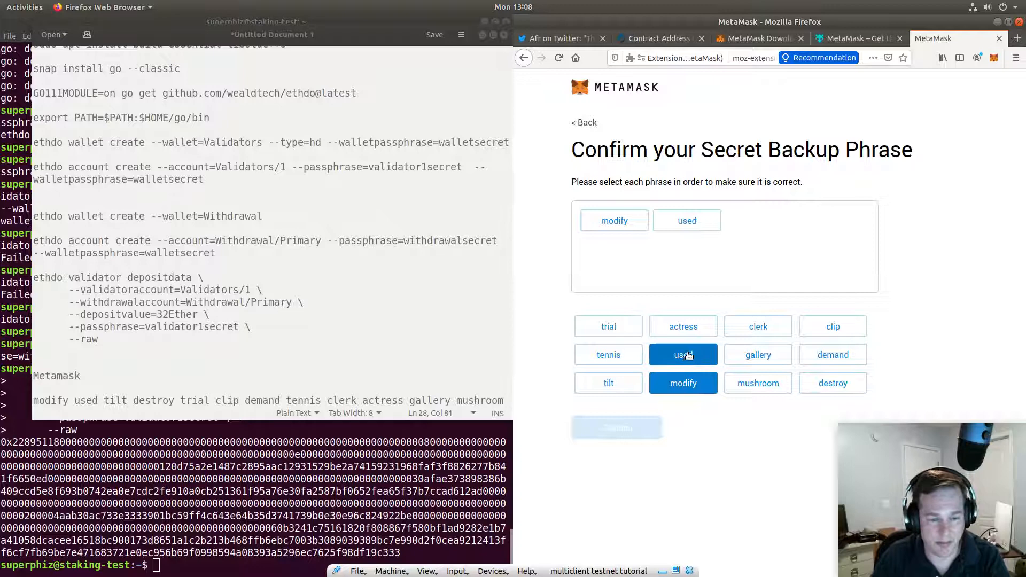
left_click(608, 382)
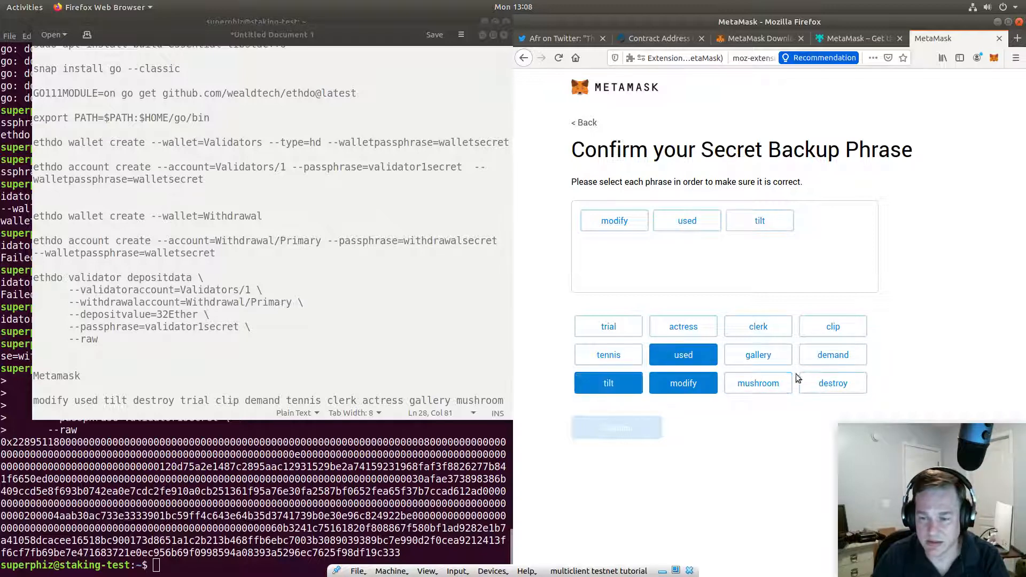
left_click(832, 383)
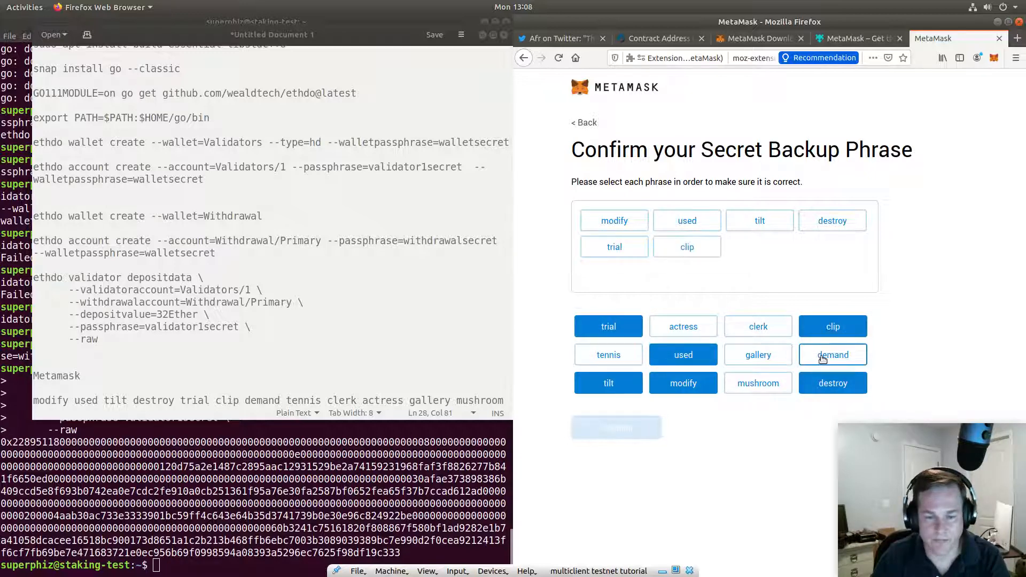
left_click(832, 355)
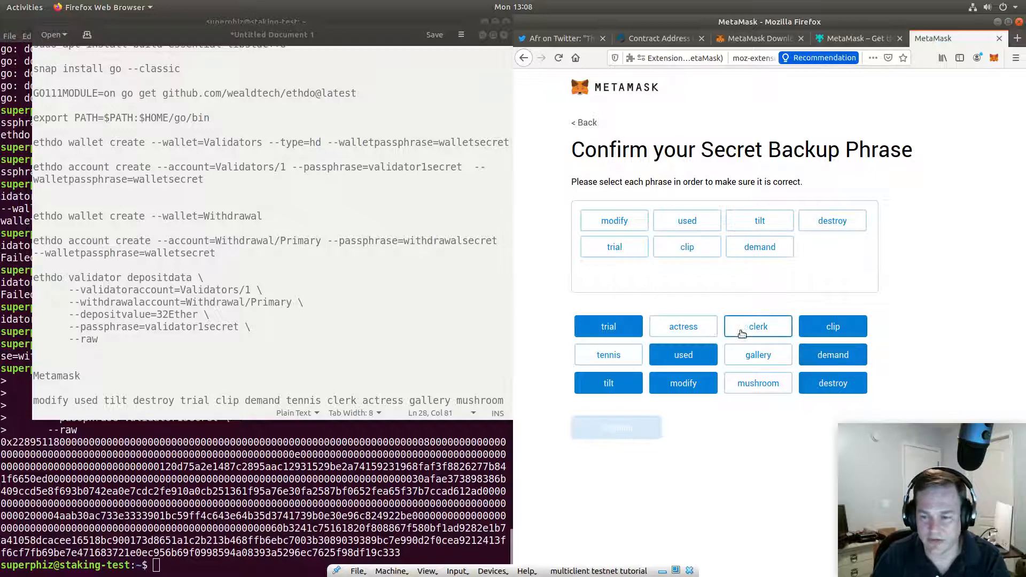
left_click(757, 326)
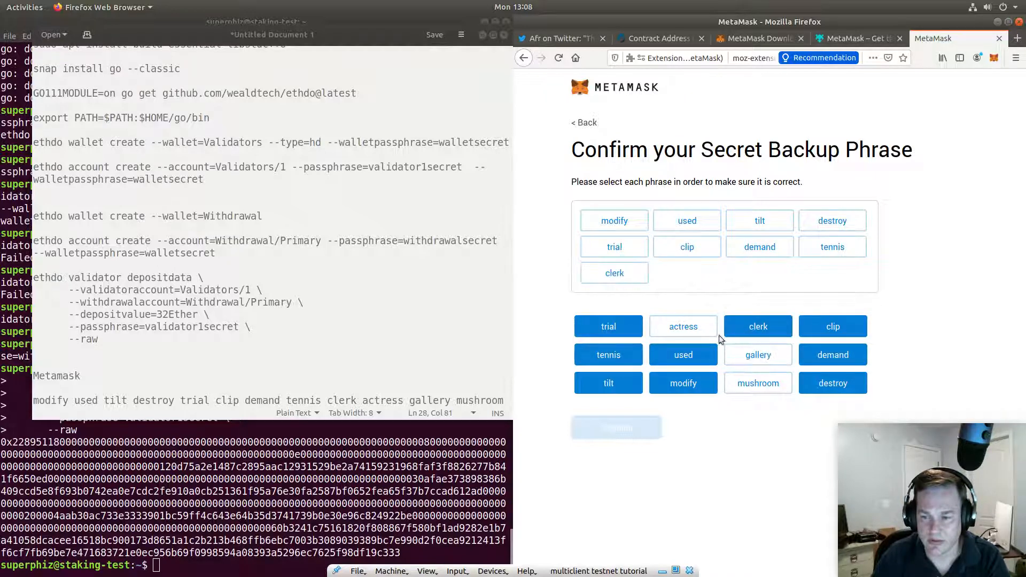
left_click(757, 355)
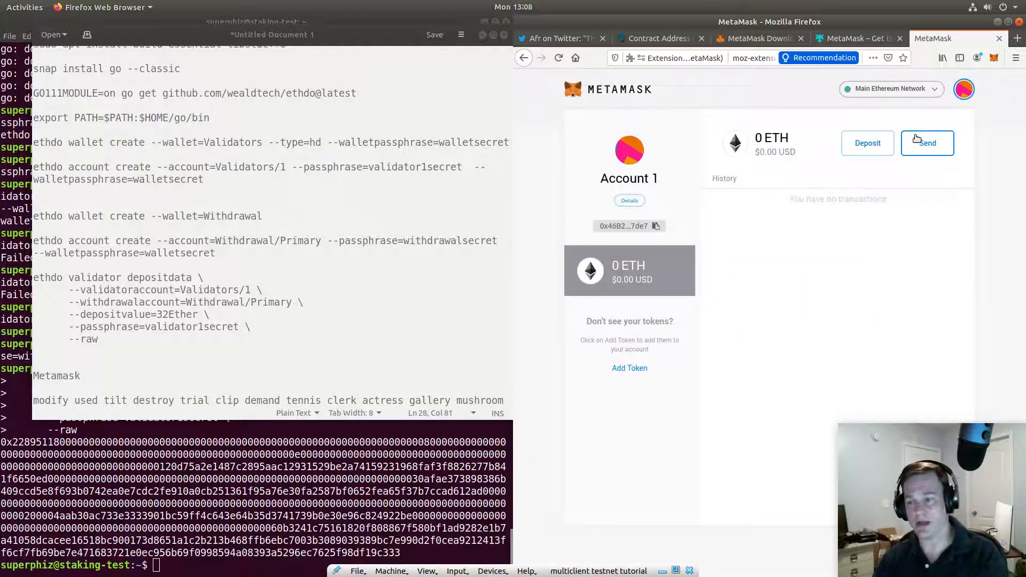
mouse_move(880, 143)
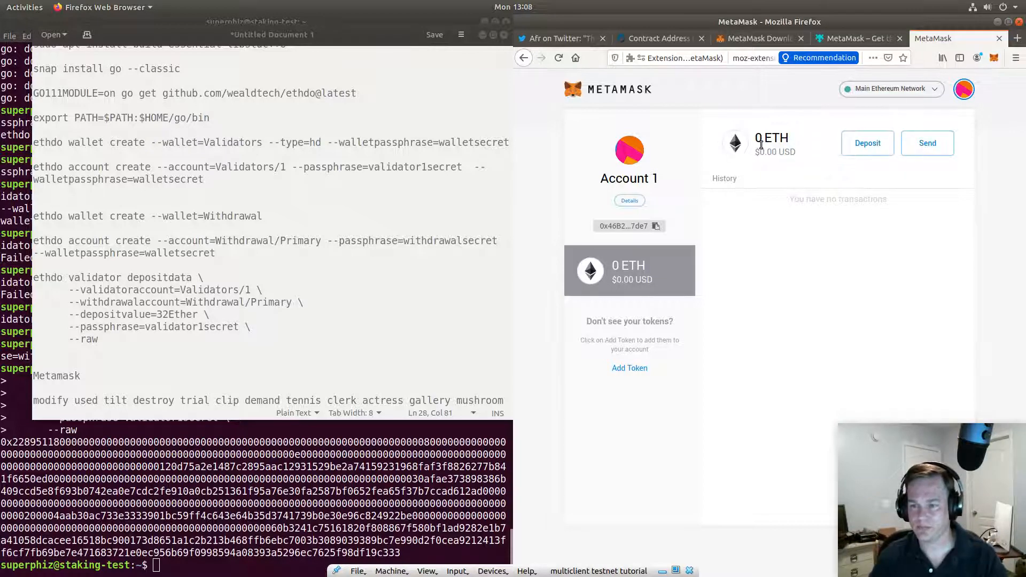
- Expand MetaMask into a full browser tab and open the account list showing Account 1
left_click(629, 225)
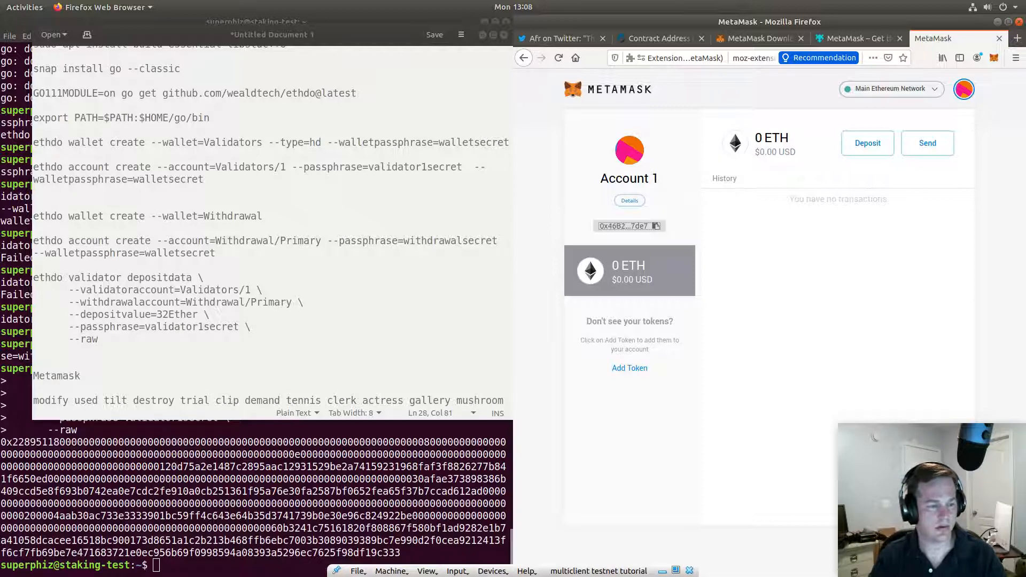
mouse_move(303, 284)
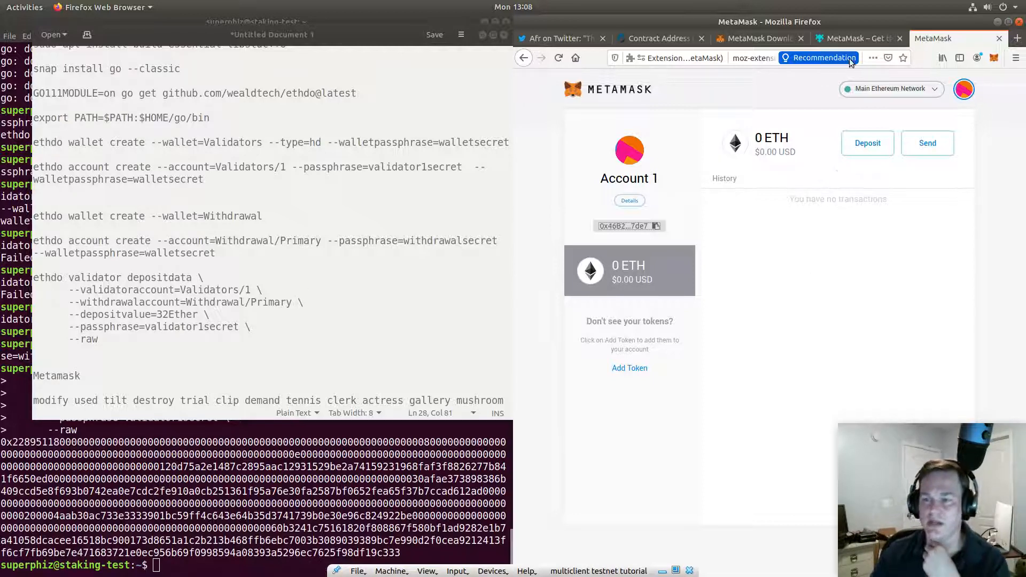
mouse_move(964, 24)
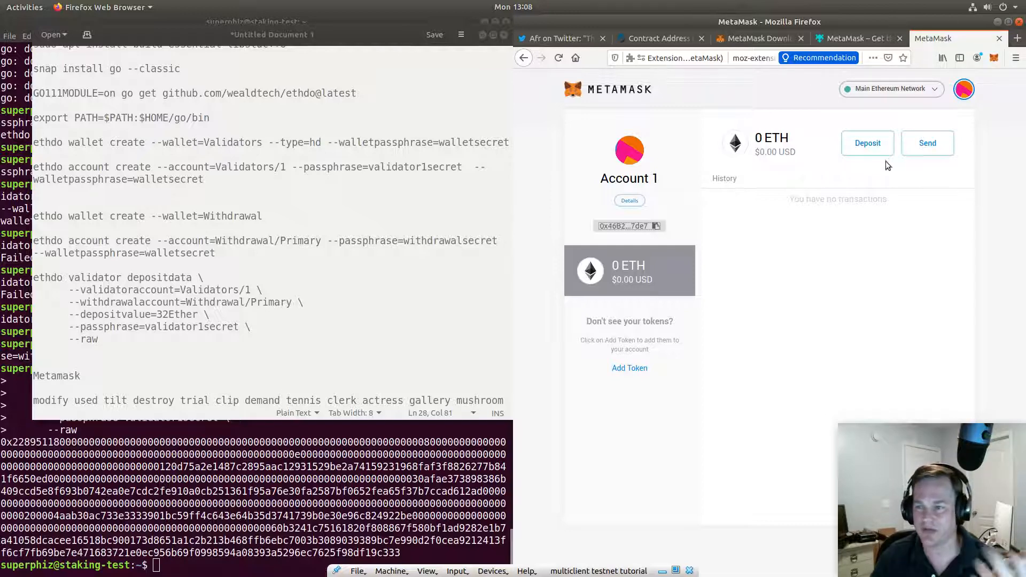
left_click(964, 90)
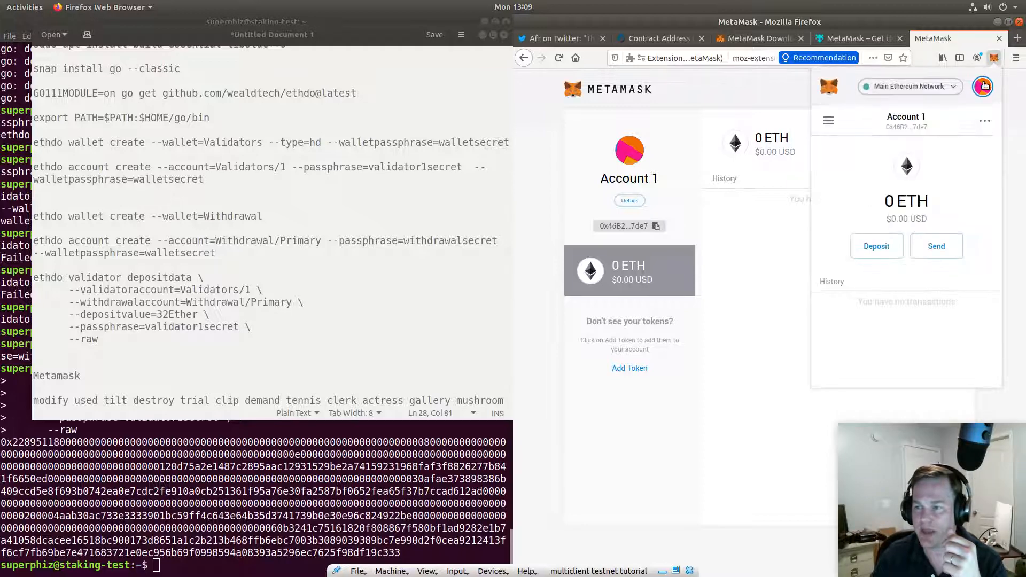
left_click(984, 121)
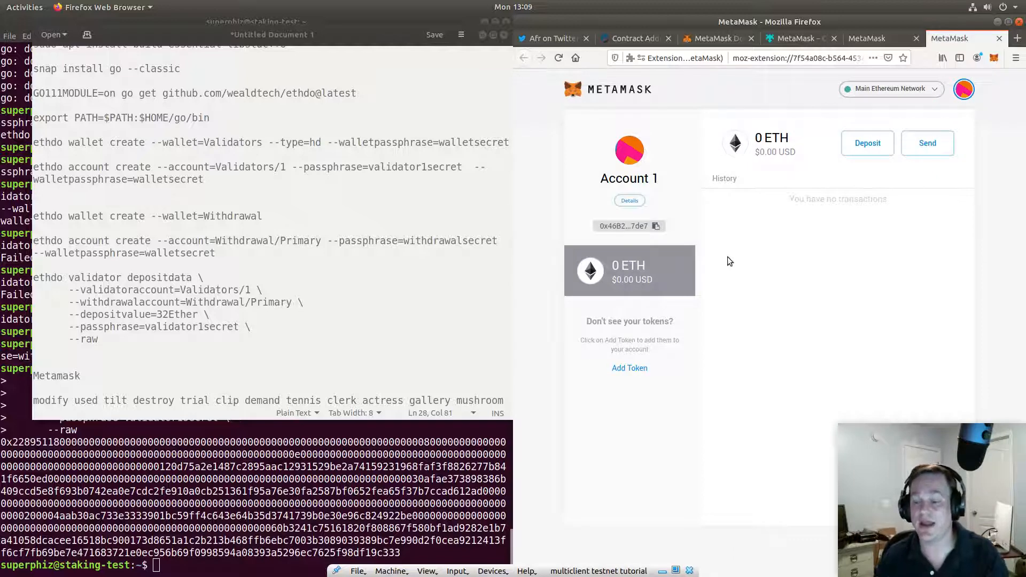
mouse_move(920, 120)
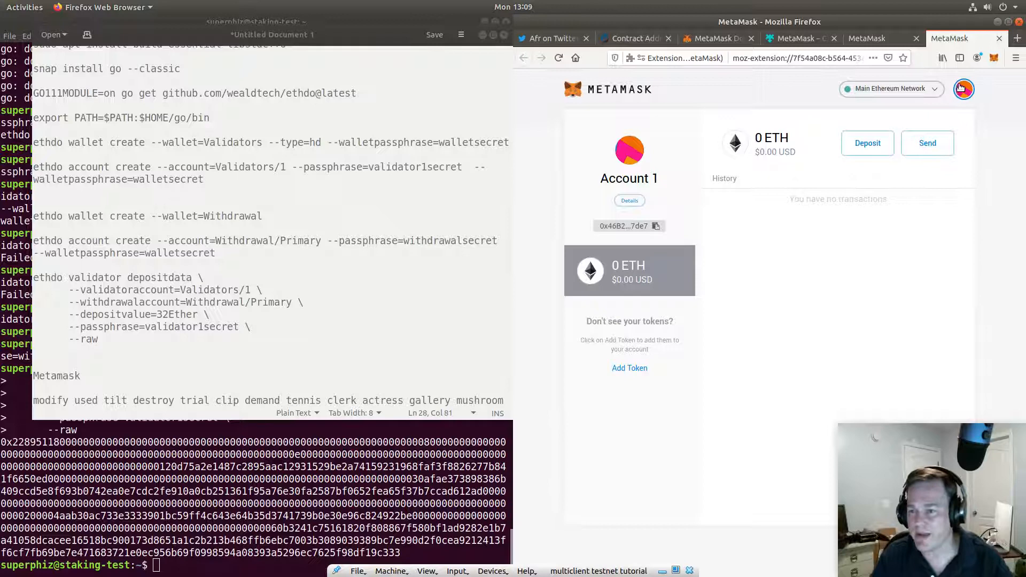
left_click(964, 89)
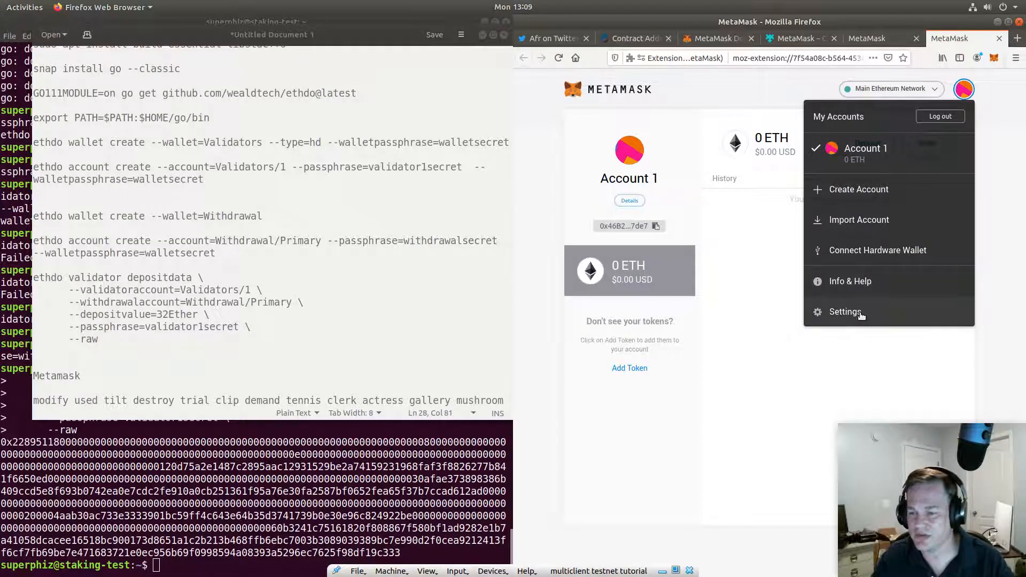
- Turn Show Hex Data on in MetaMask's Advanced settings
left_click(845, 312)
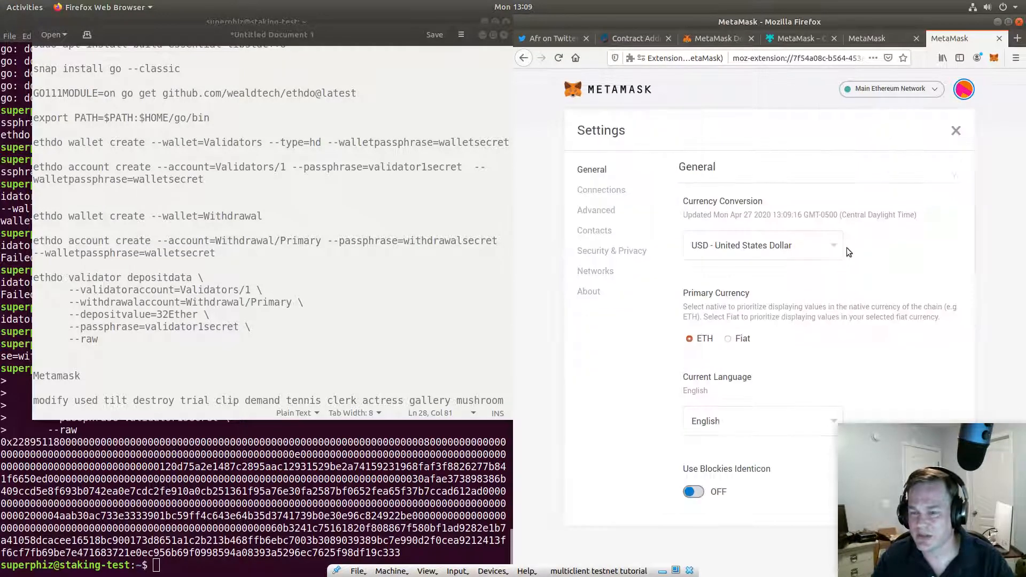
mouse_move(607, 231)
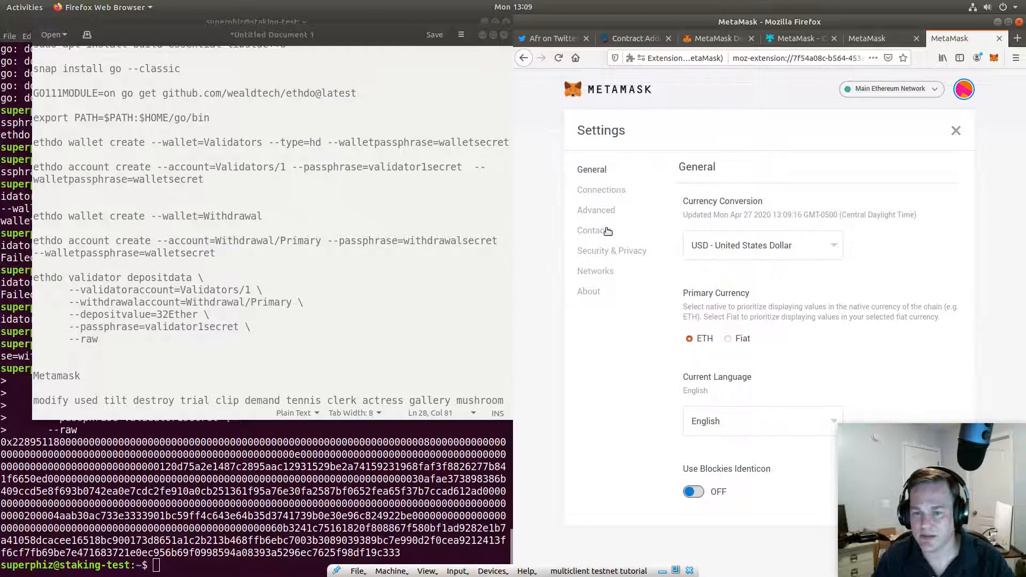
left_click(596, 210)
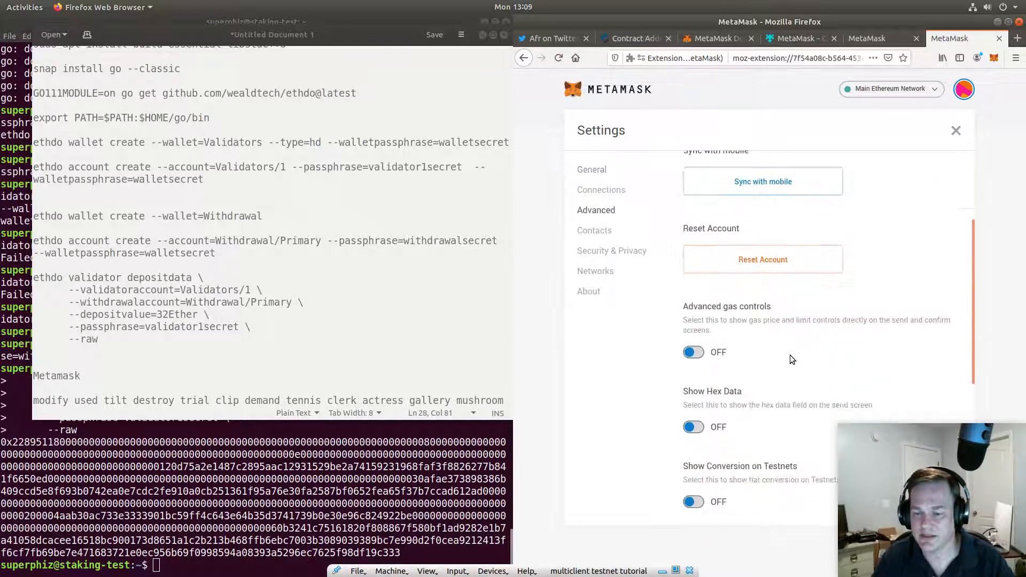
left_click(693, 426)
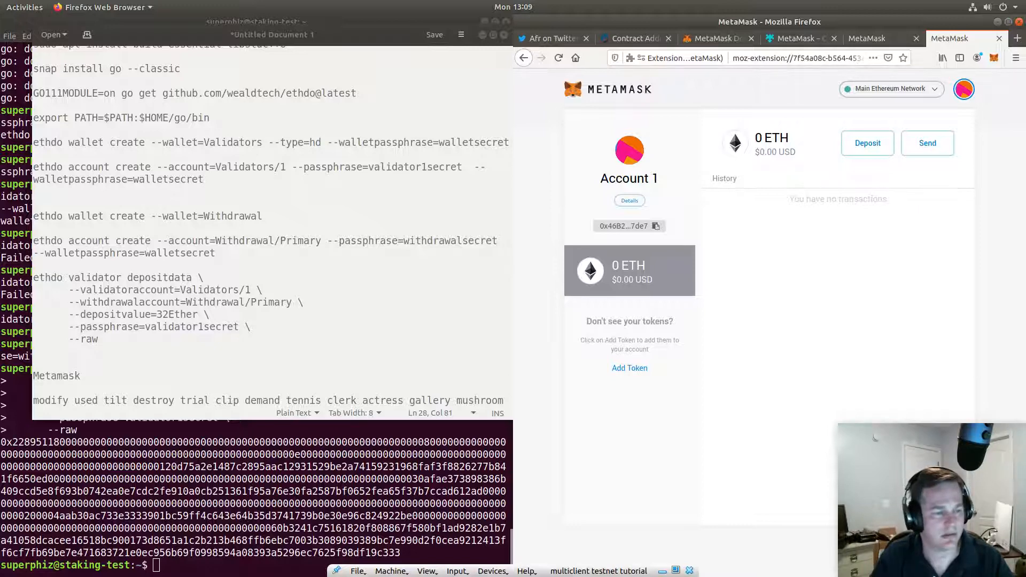
mouse_move(734, 244)
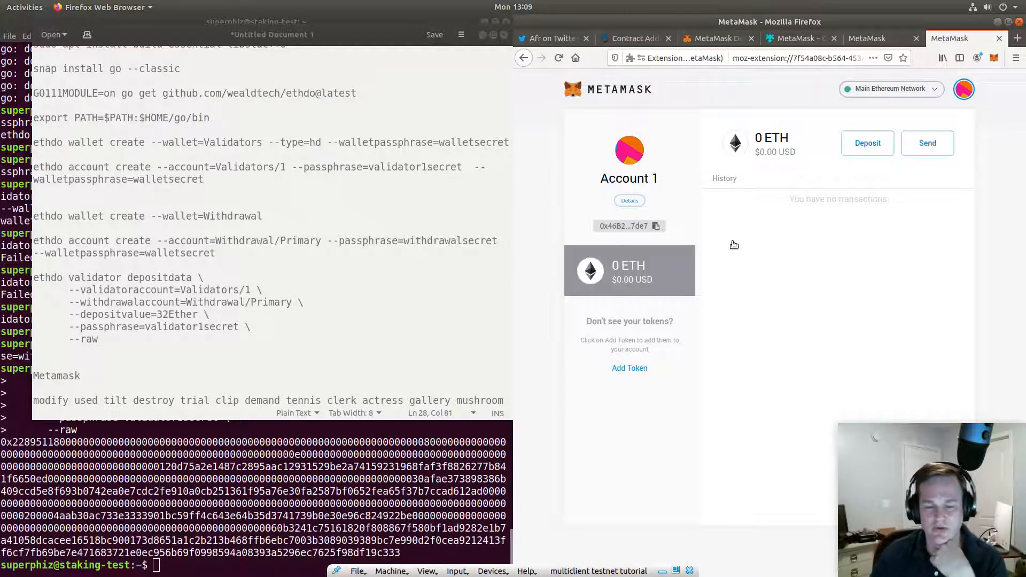
mouse_move(789, 252)
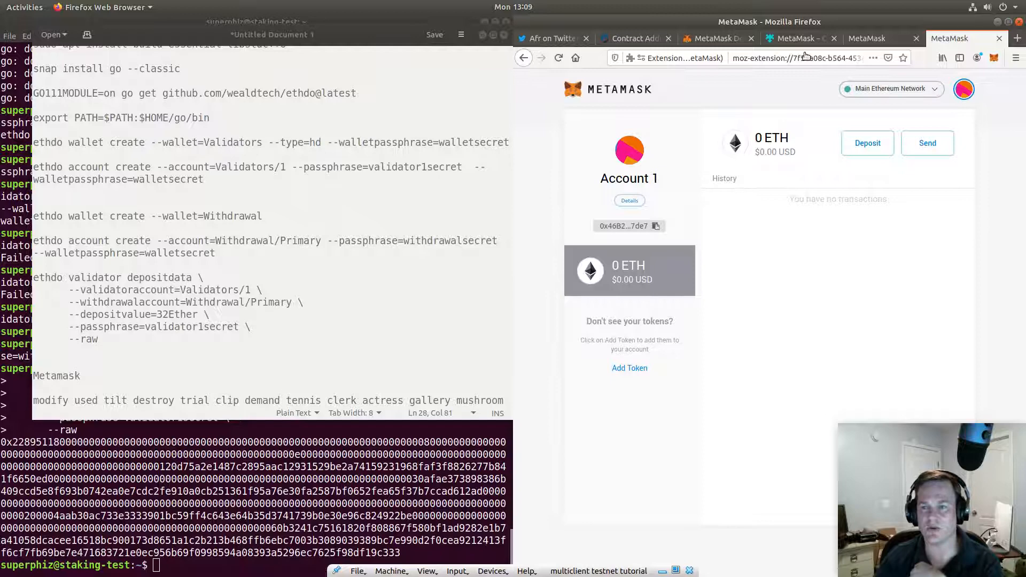
mouse_move(848, 312)
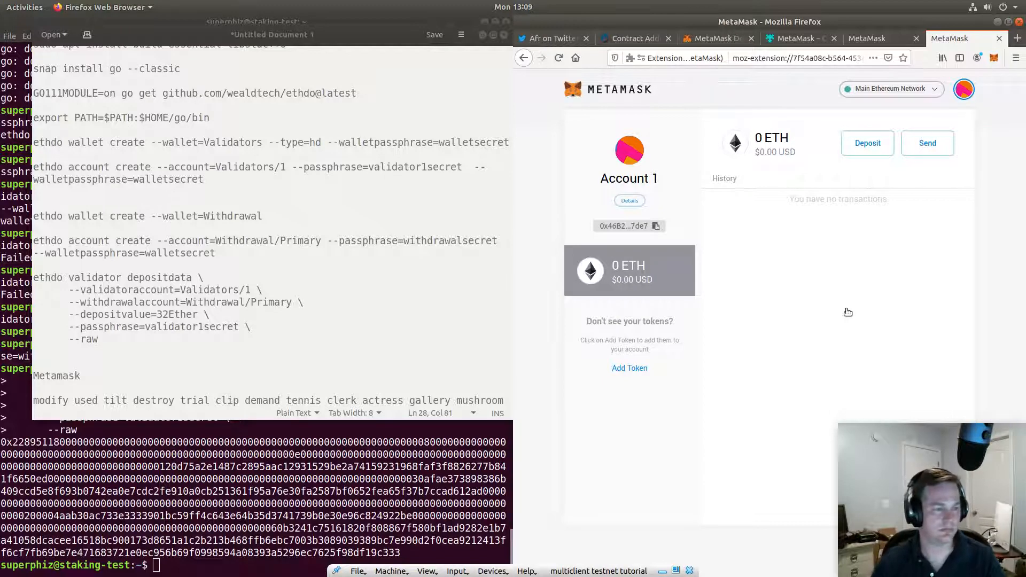
mouse_move(802, 302)
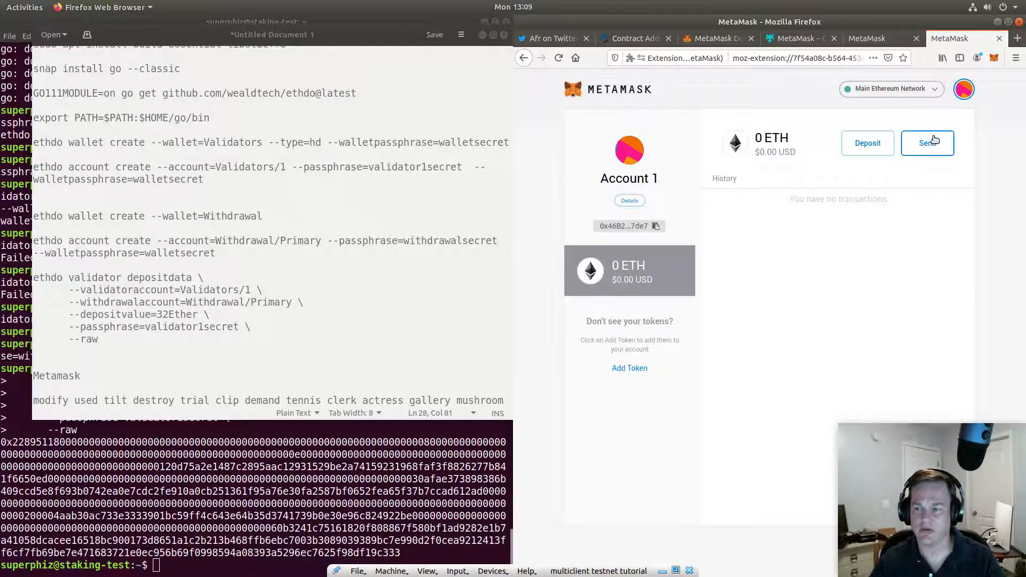
- Start a Send from Account 1 to reach the Add Recipient screen
left_click(926, 143)
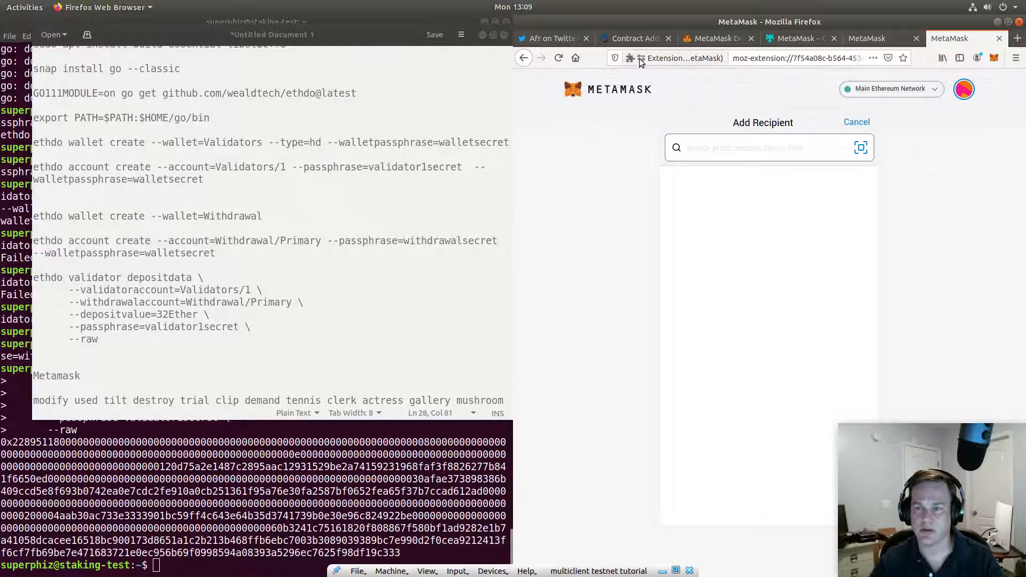
- Copy the deposit contract address from Etherscan and paste it as MetaMask's recipient
left_click(633, 38)
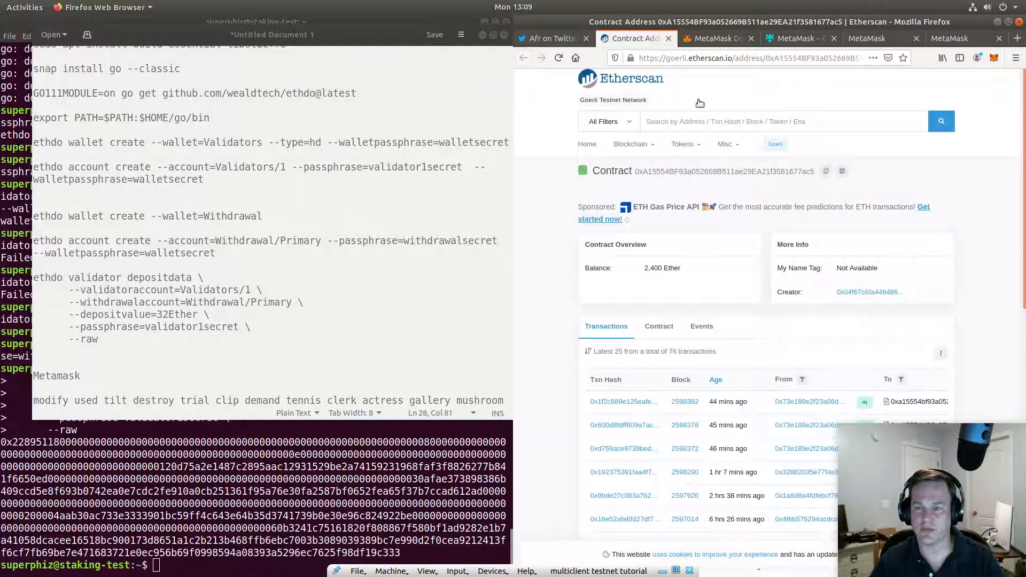
left_click(552, 39)
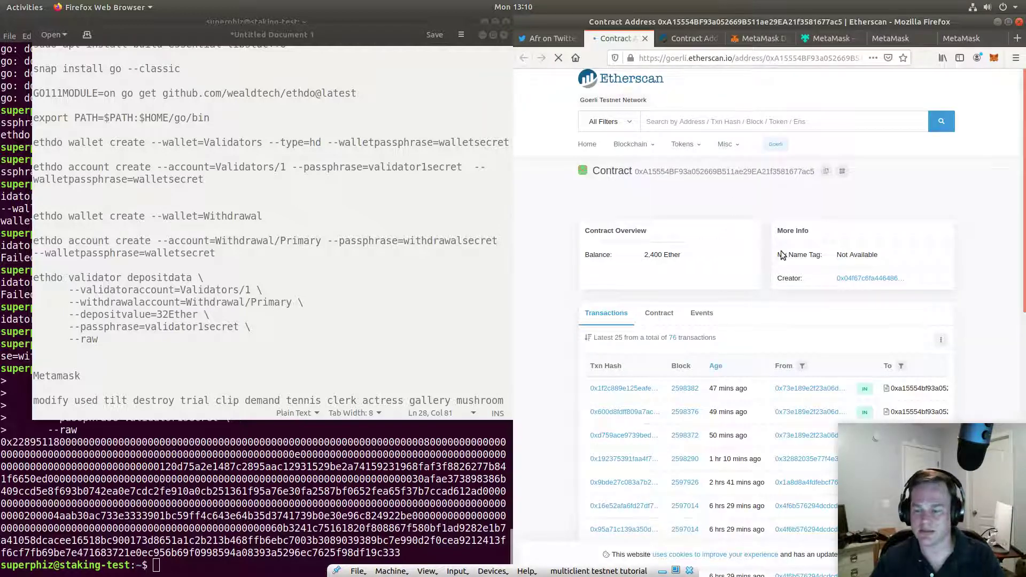
mouse_move(826, 173)
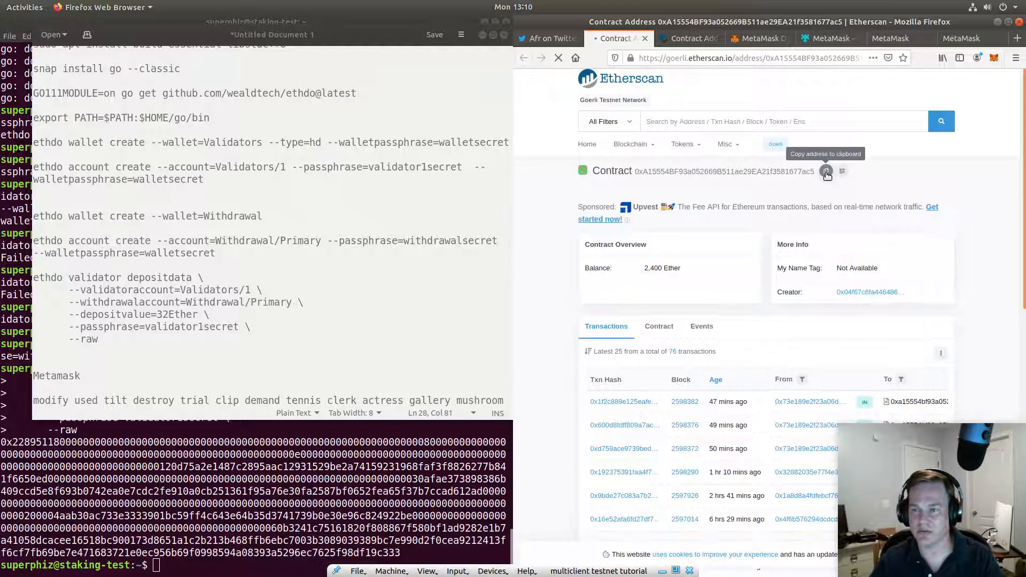
left_click(961, 38)
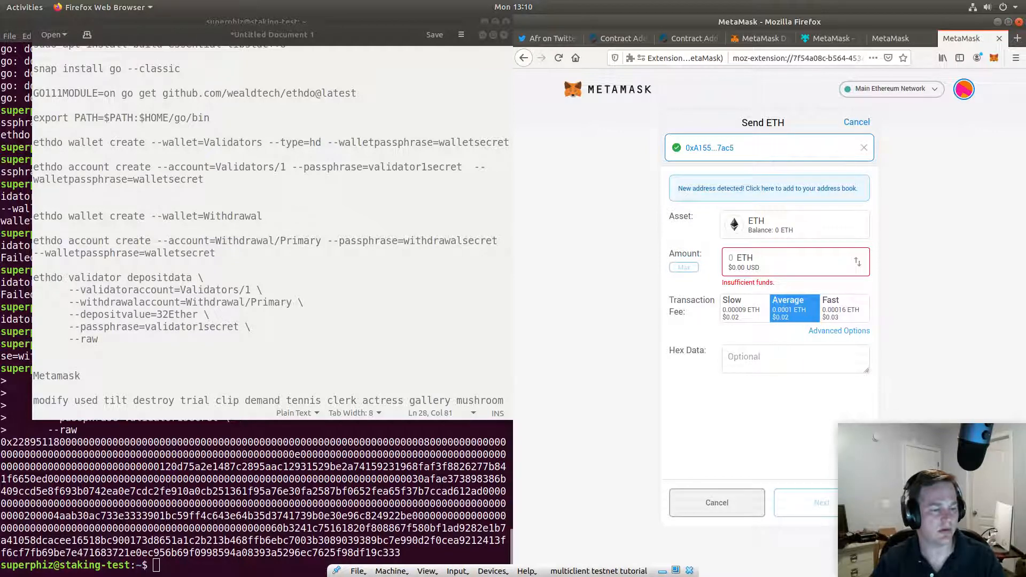
mouse_move(774, 238)
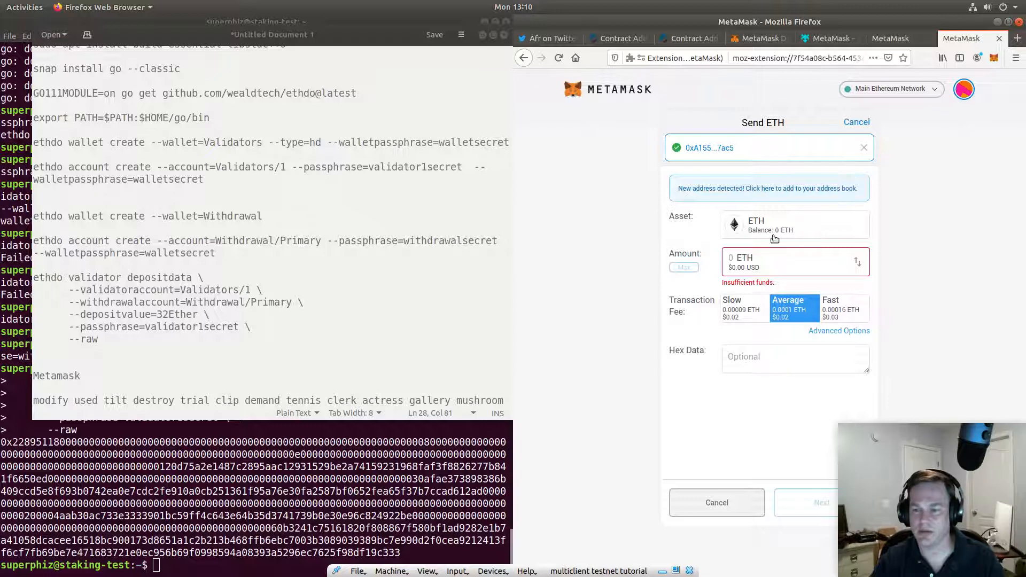
mouse_move(861, 143)
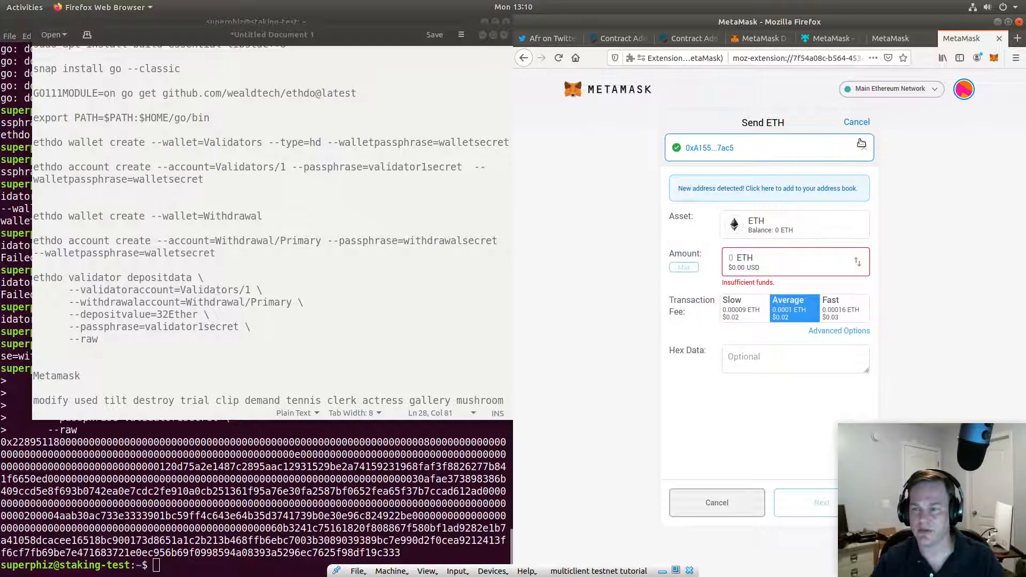
mouse_move(865, 151)
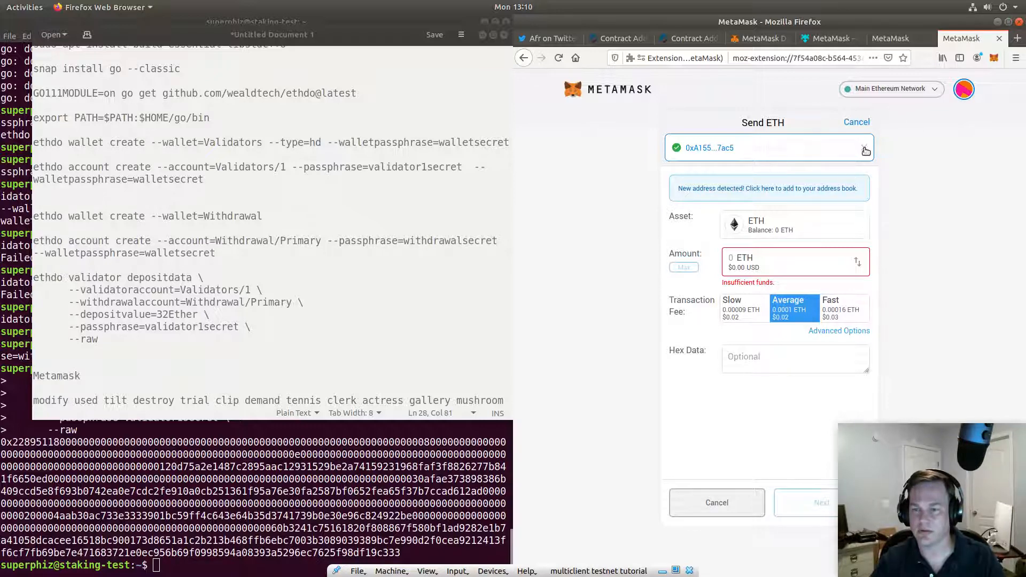
left_click(964, 88)
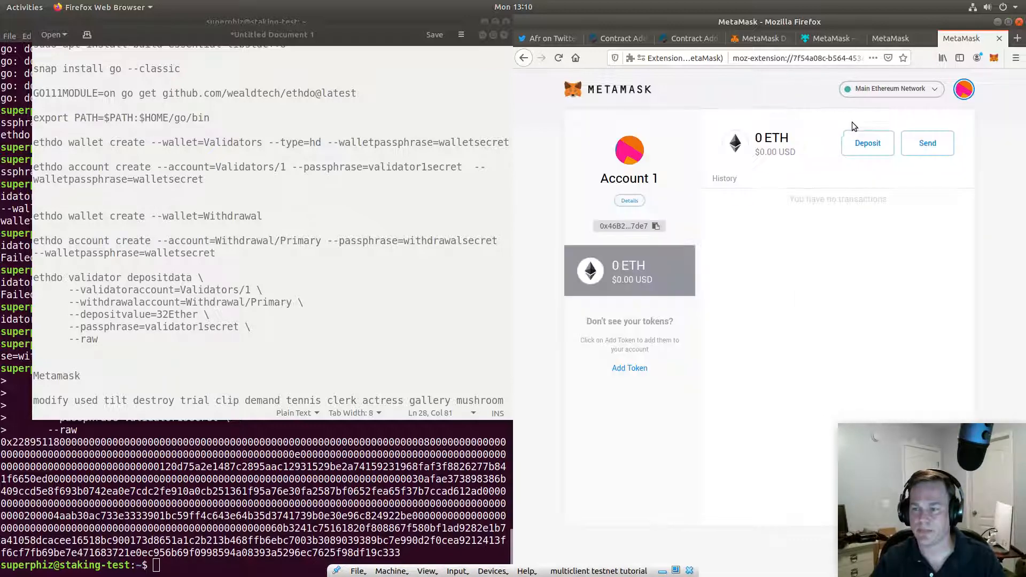
mouse_move(637, 226)
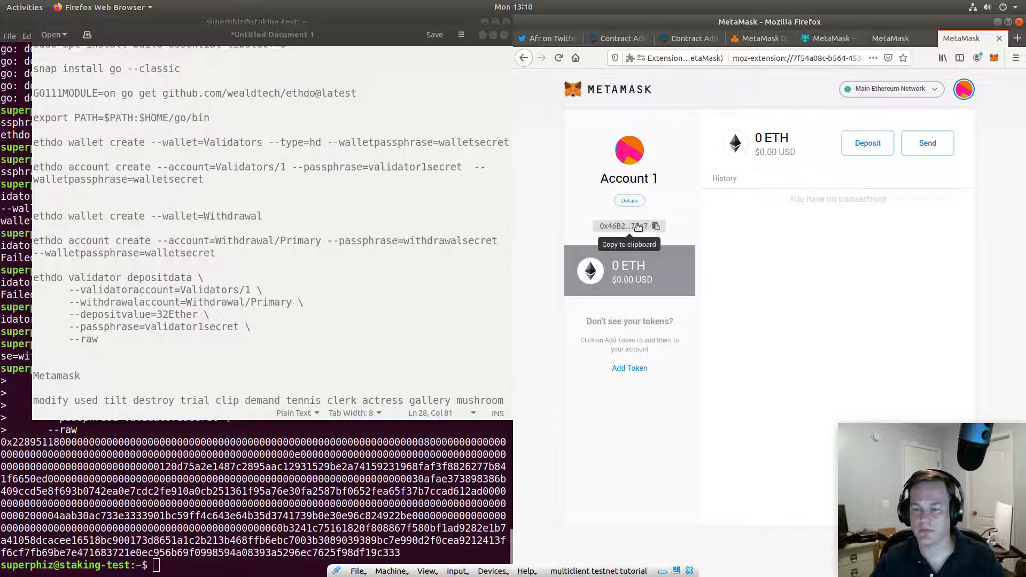
mouse_move(889, 109)
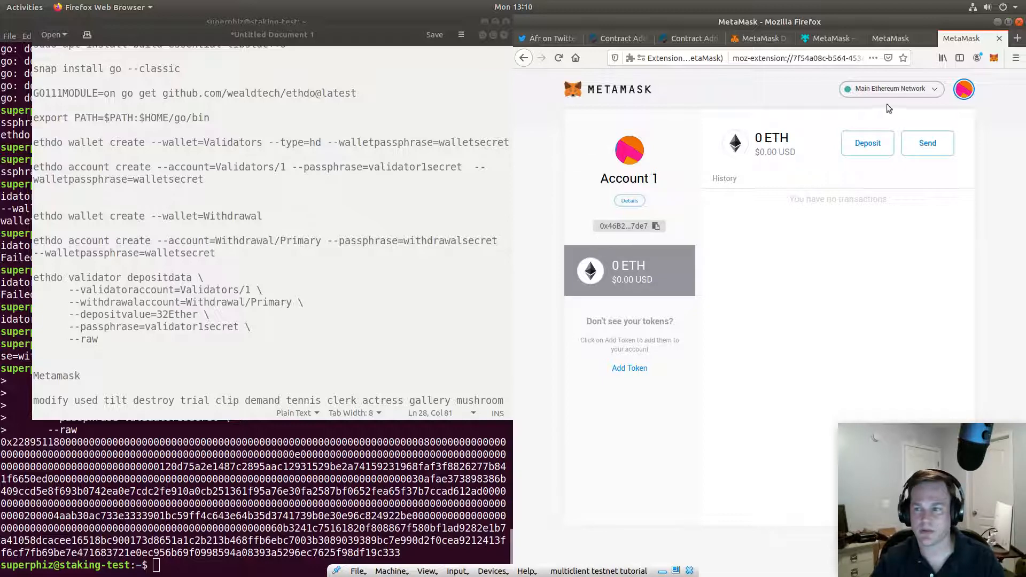
- View Account 1 on Etherscan and reload its address page, showing 0 Ether
left_click(992, 57)
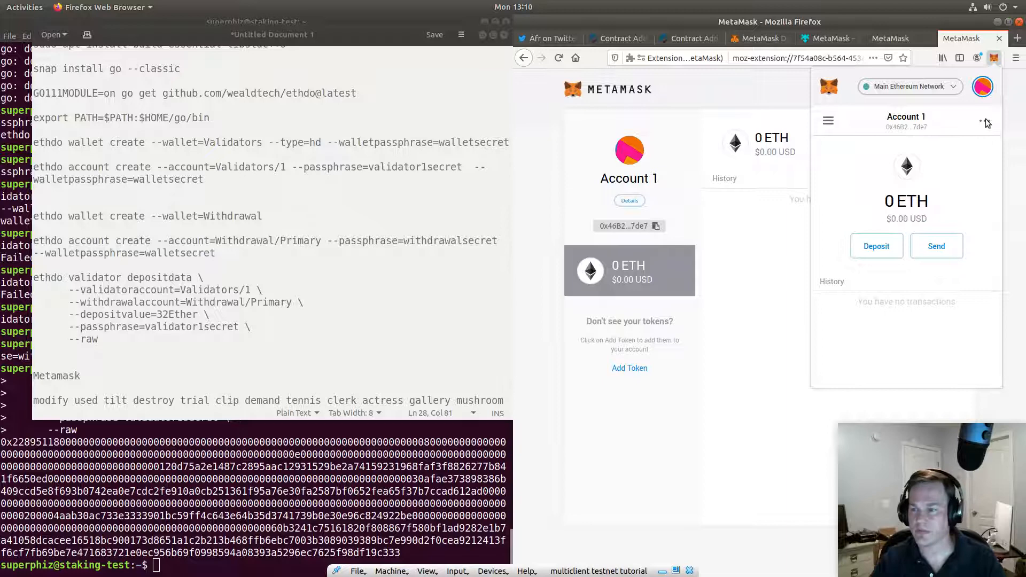
left_click(983, 121)
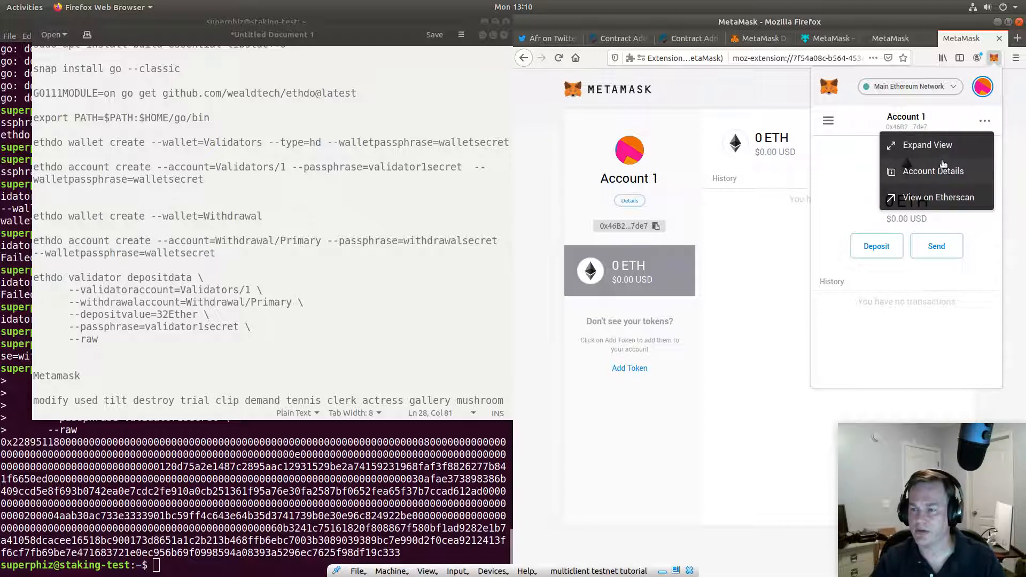
left_click(943, 197)
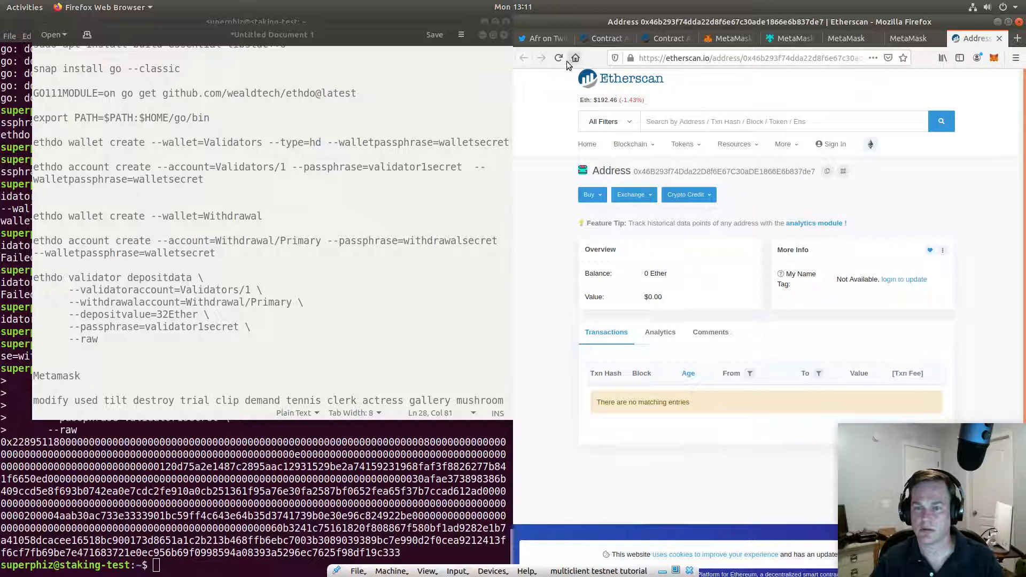
left_click(559, 58)
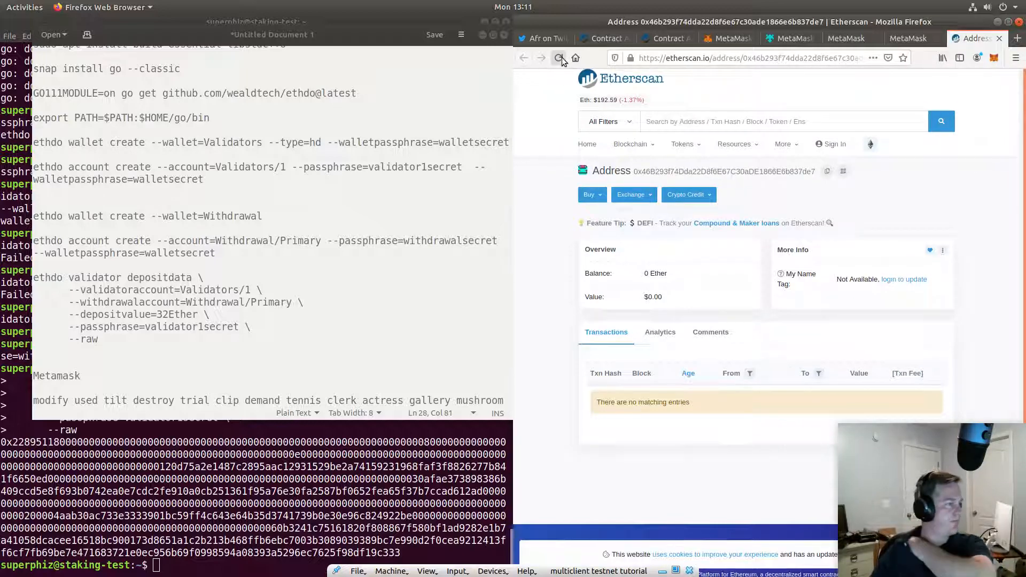
left_click(558, 57)
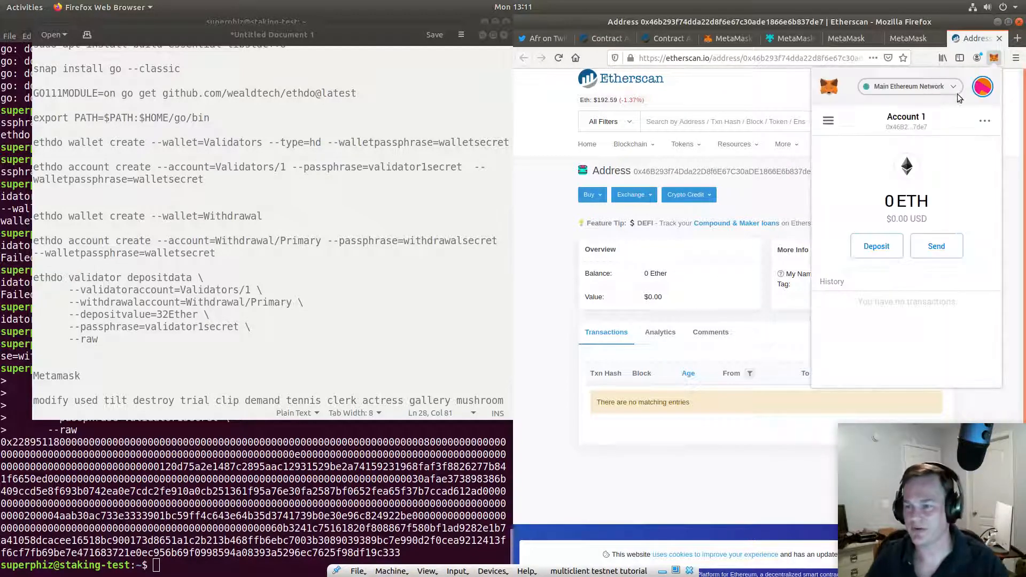
- Switch MetaMask to Goerli Test Network, where Account 1 shows 33 ETH
left_click(910, 86)
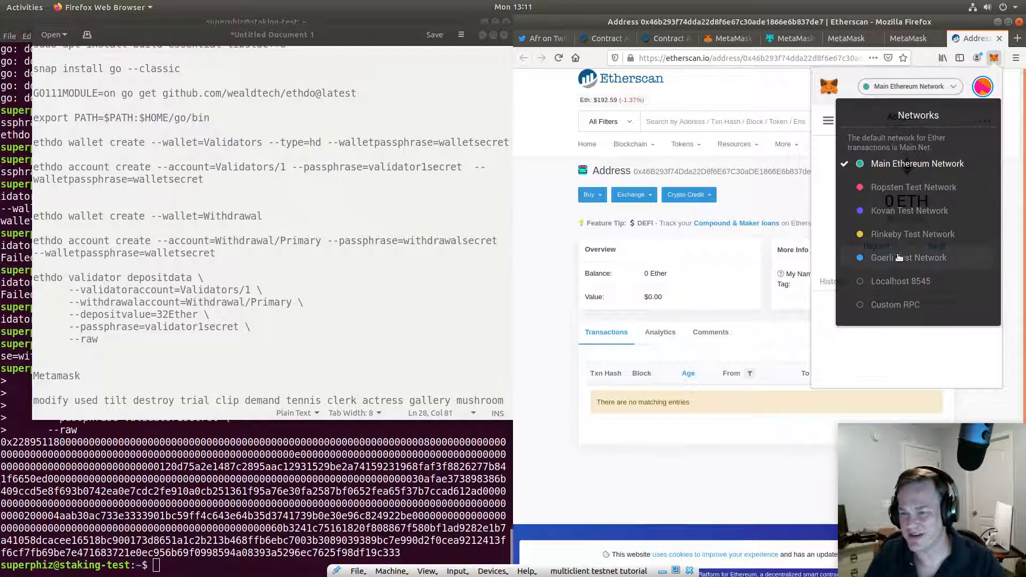
left_click(908, 257)
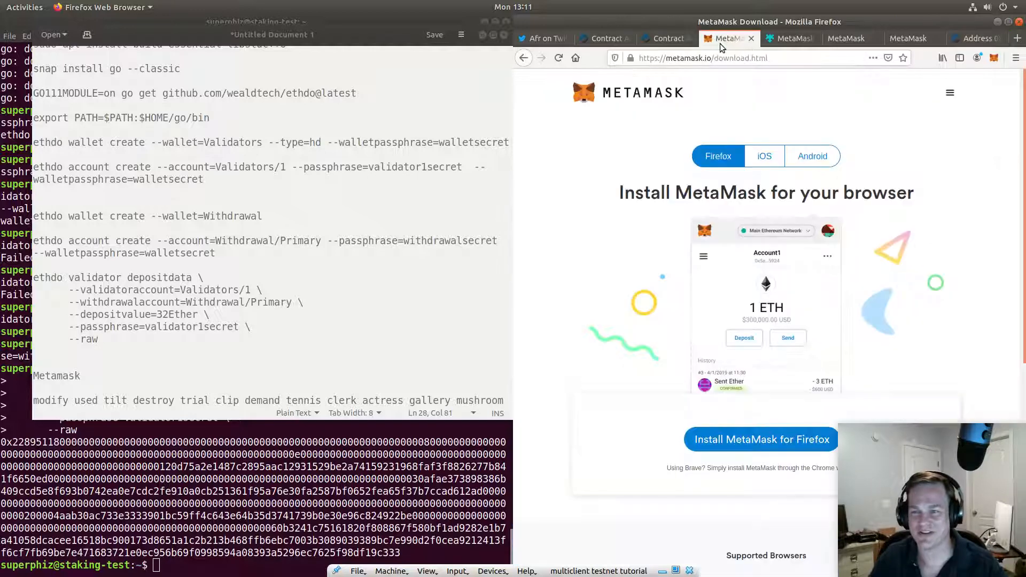
left_click(908, 38)
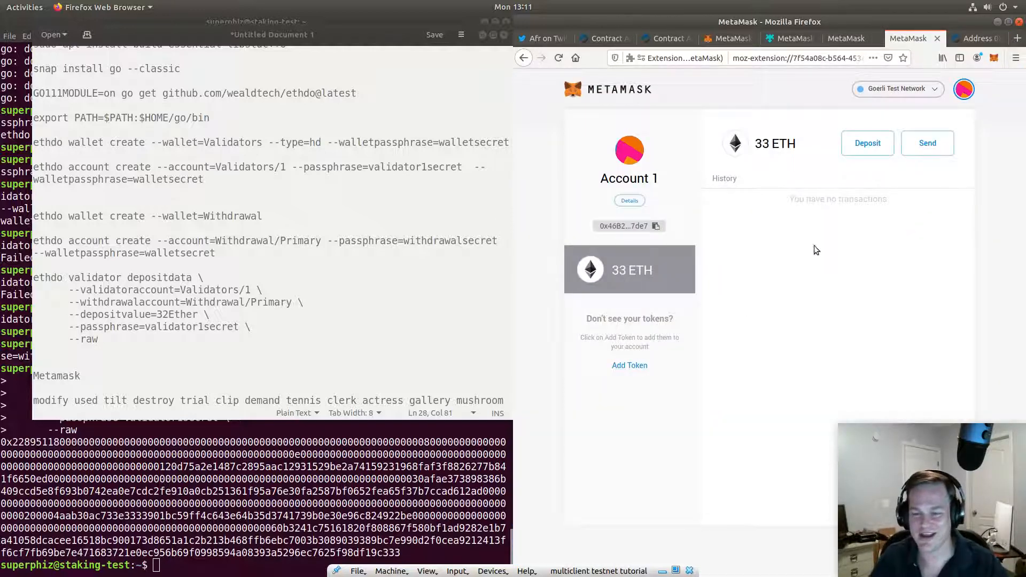
- Start a send to 0xA155...7ac5 for 32 ETH
left_click(926, 143)
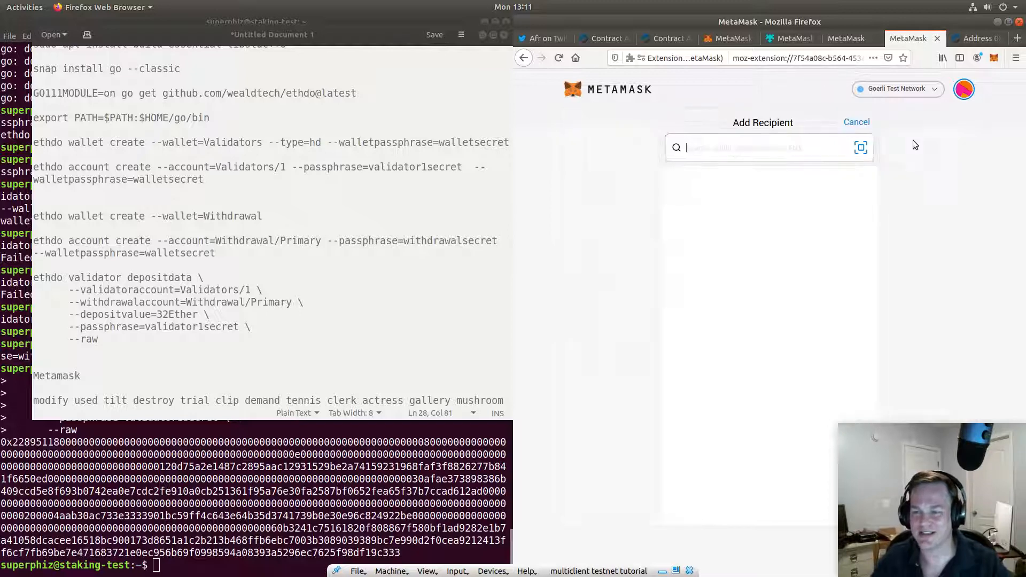
left_click(603, 38)
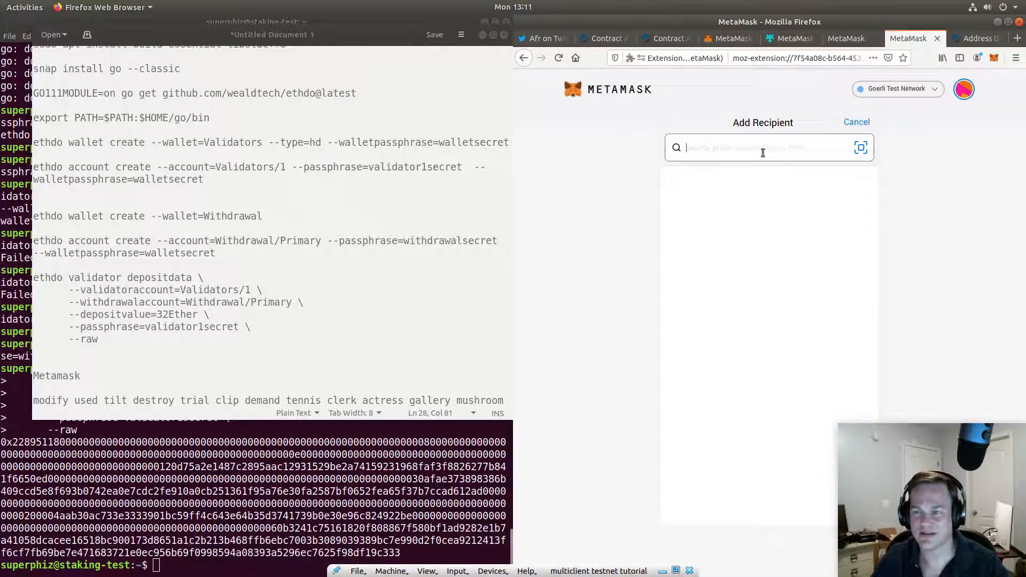
type("0xA155...7ac5")
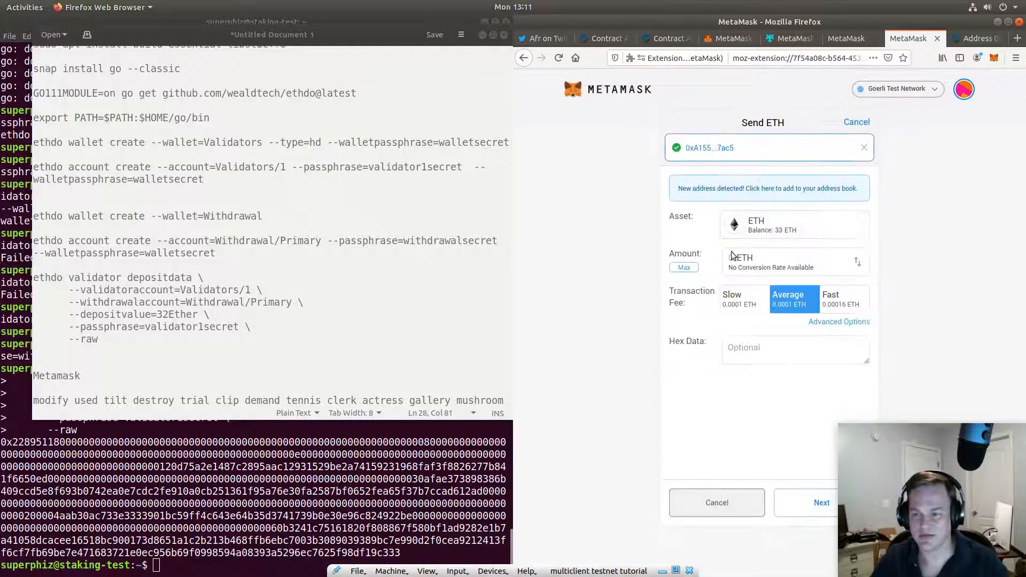
type("32")
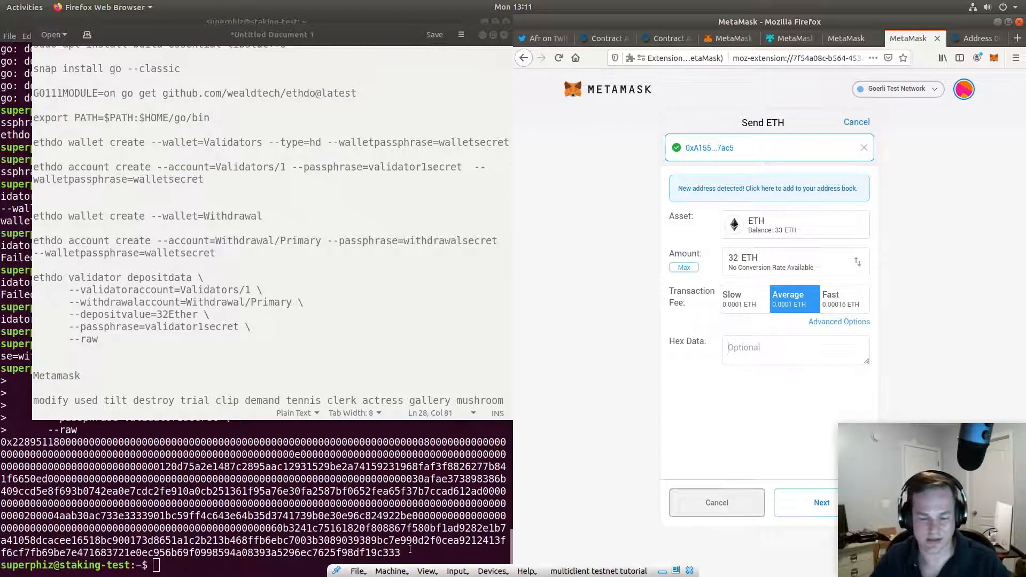
- Add the raw ethdo deposit data as hex data and confirm the transaction
right_click(149, 450)
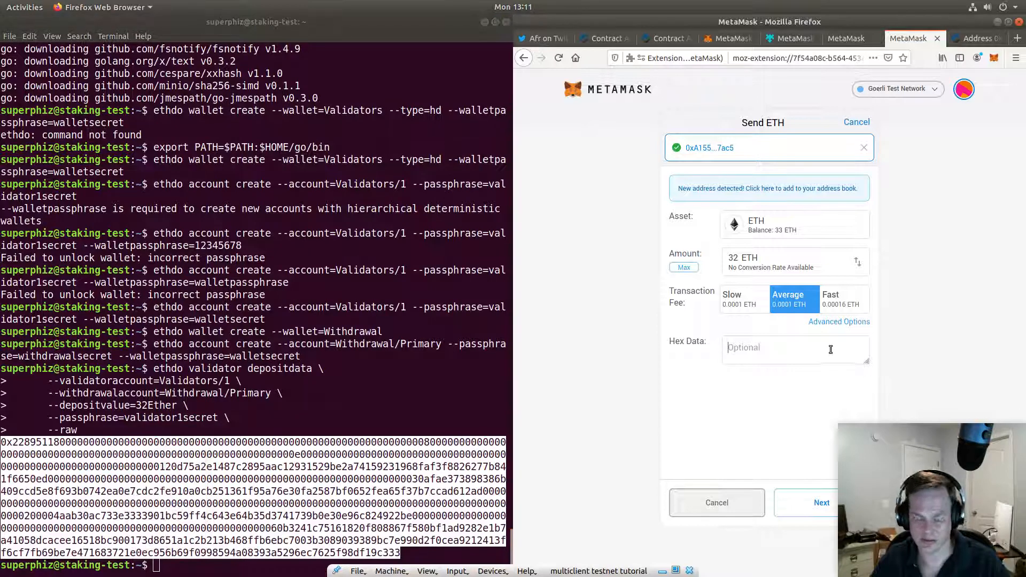
left_click(821, 503)
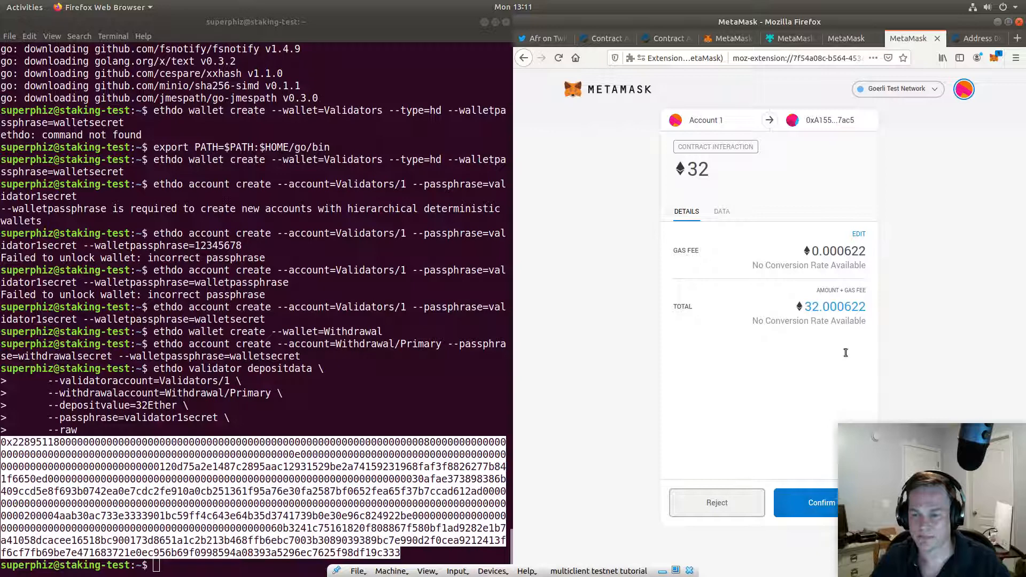
left_click(821, 503)
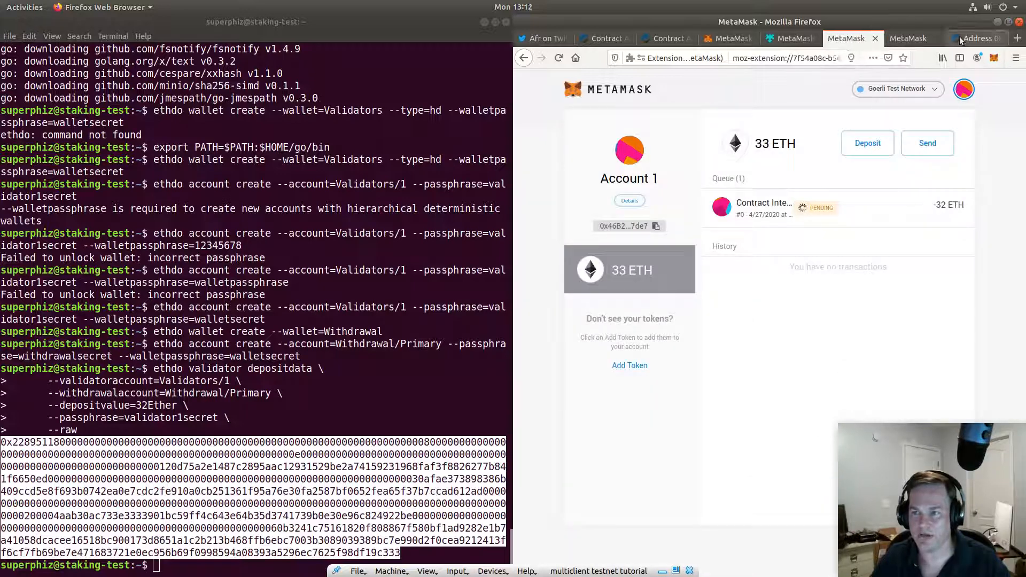
- Check the confirmed deposit in MetaMask and the deposit contract's Etherscan transactions list
left_click(982, 37)
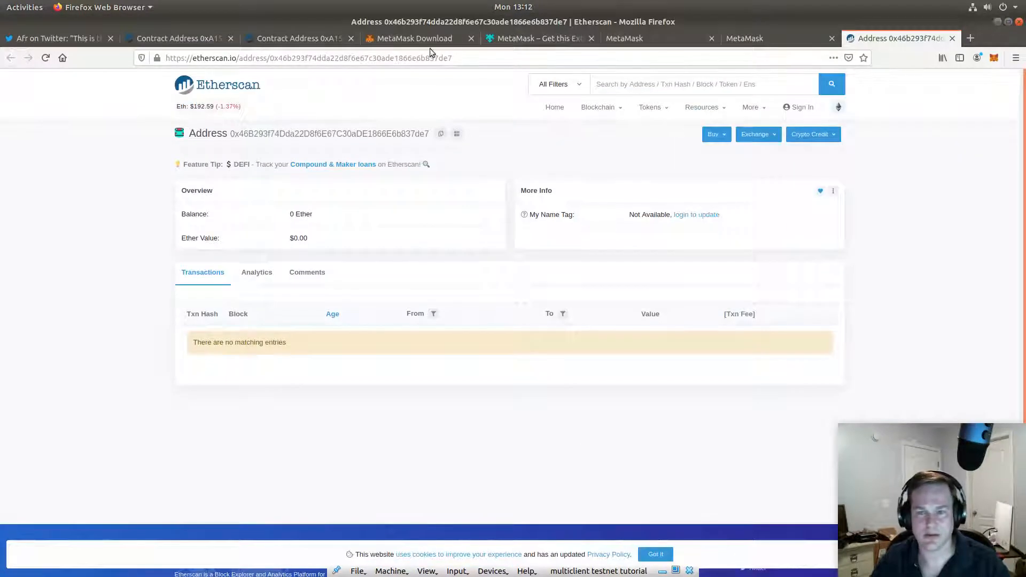
left_click(297, 38)
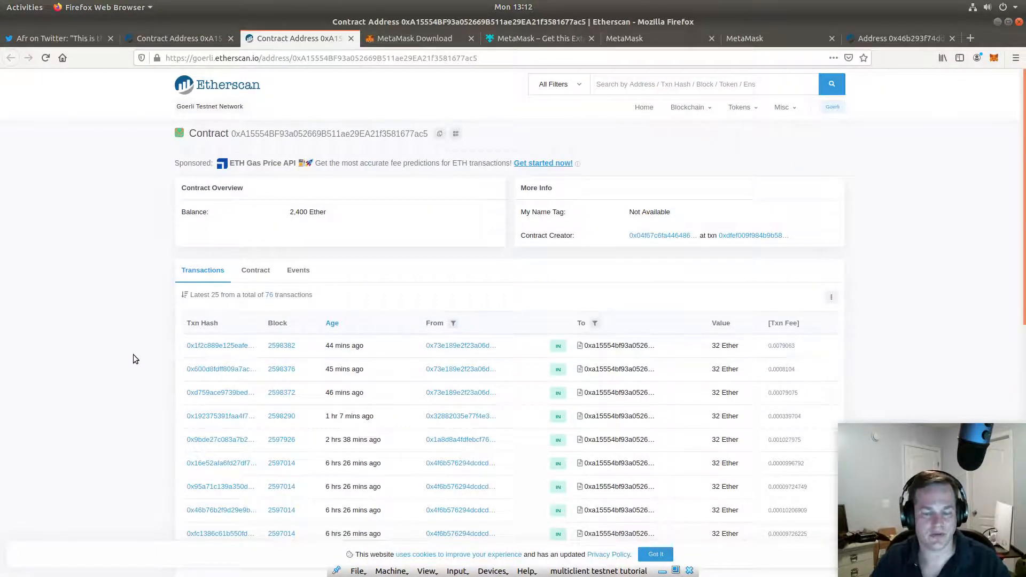
mouse_move(133, 361)
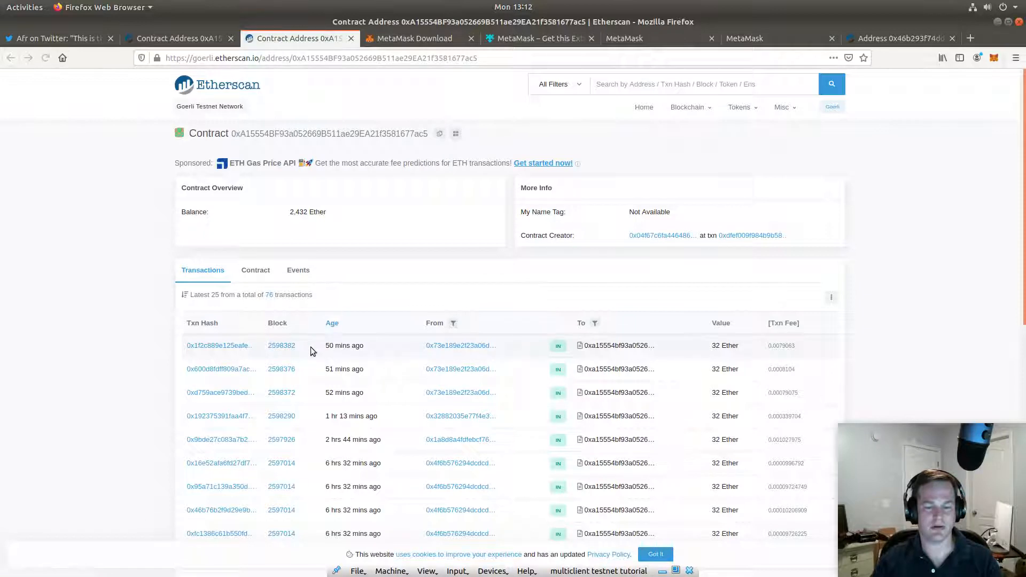
left_click(45, 58)
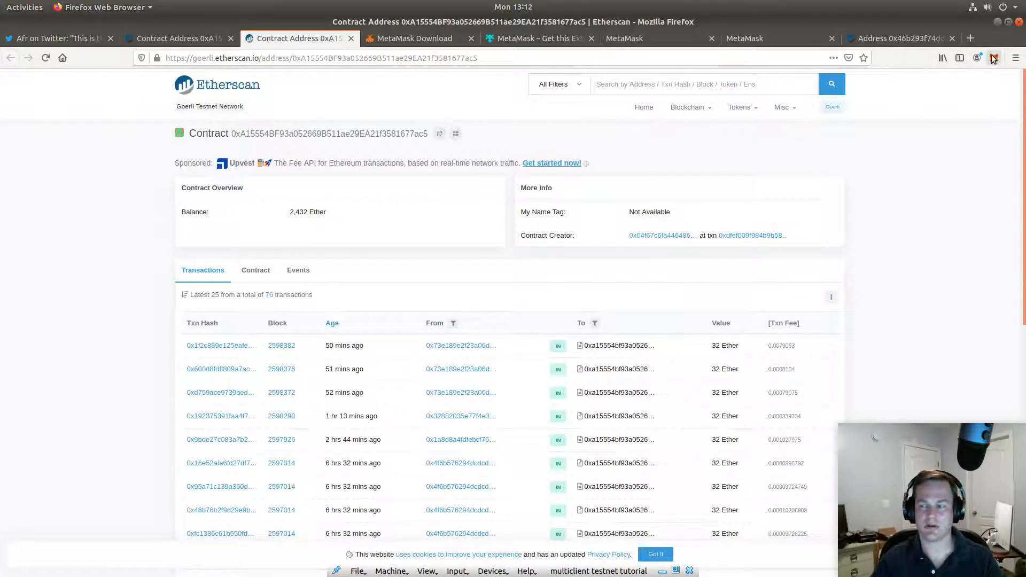
left_click(993, 58)
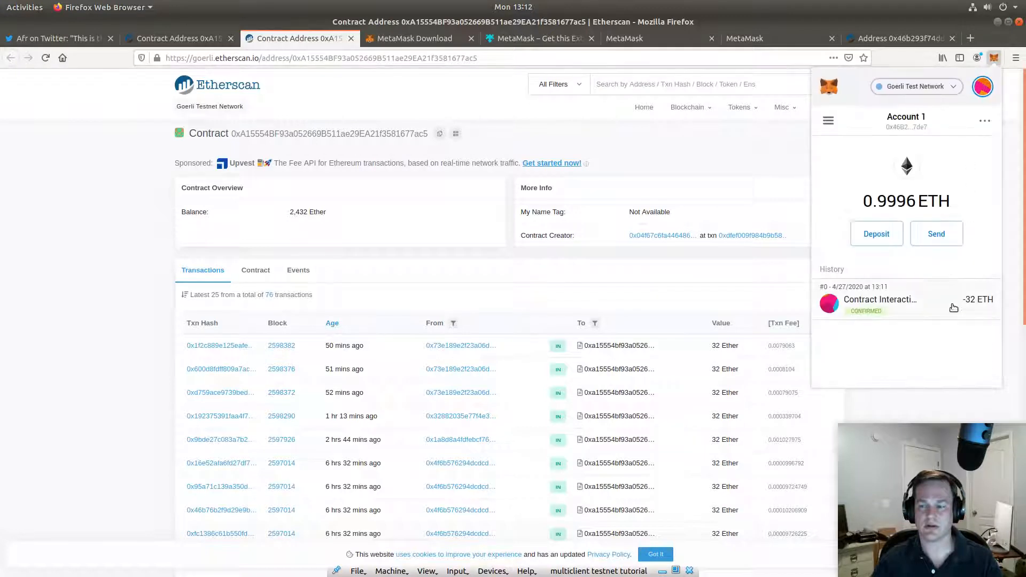
left_click(902, 299)
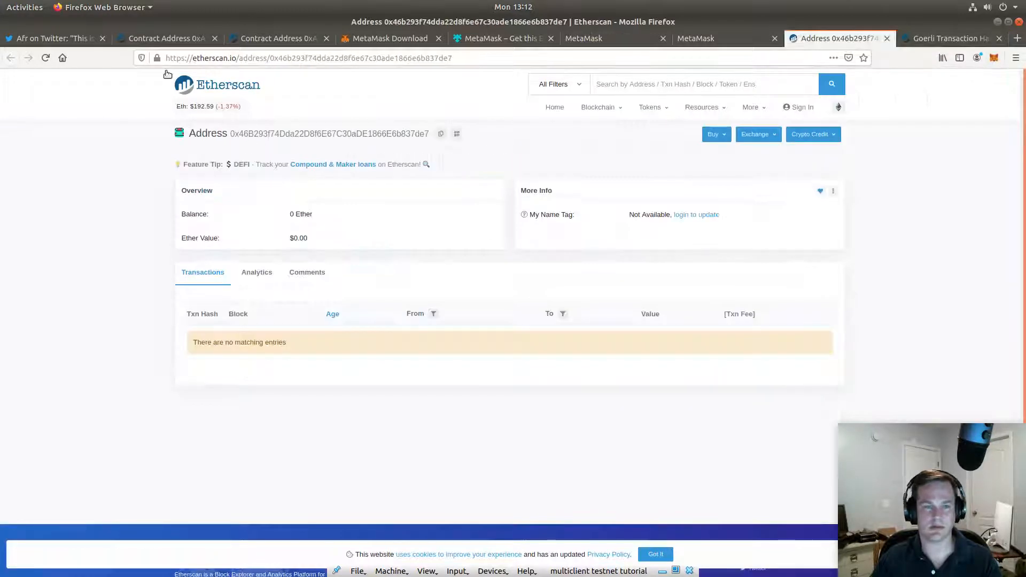
left_click(275, 38)
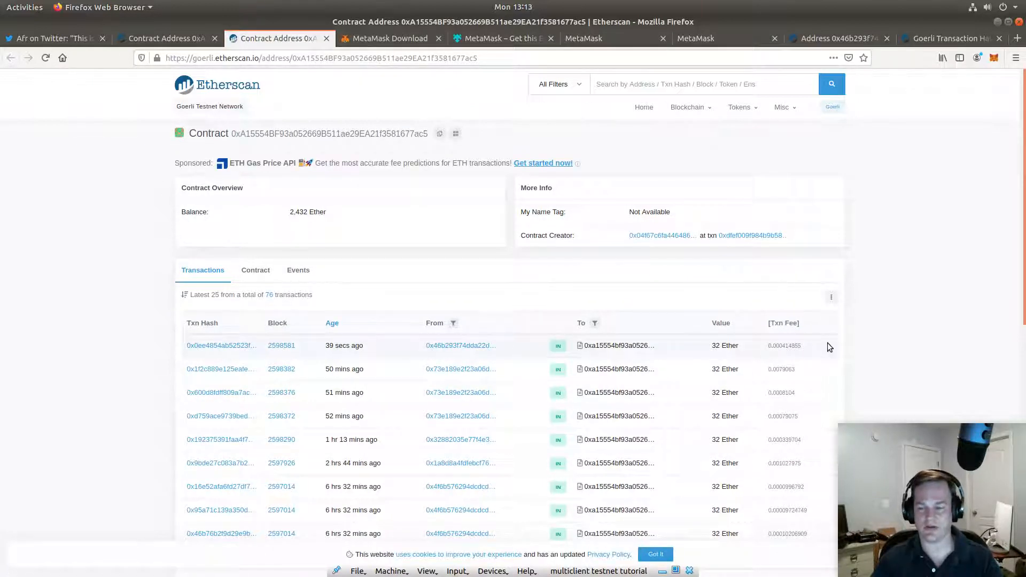
mouse_move(824, 349)
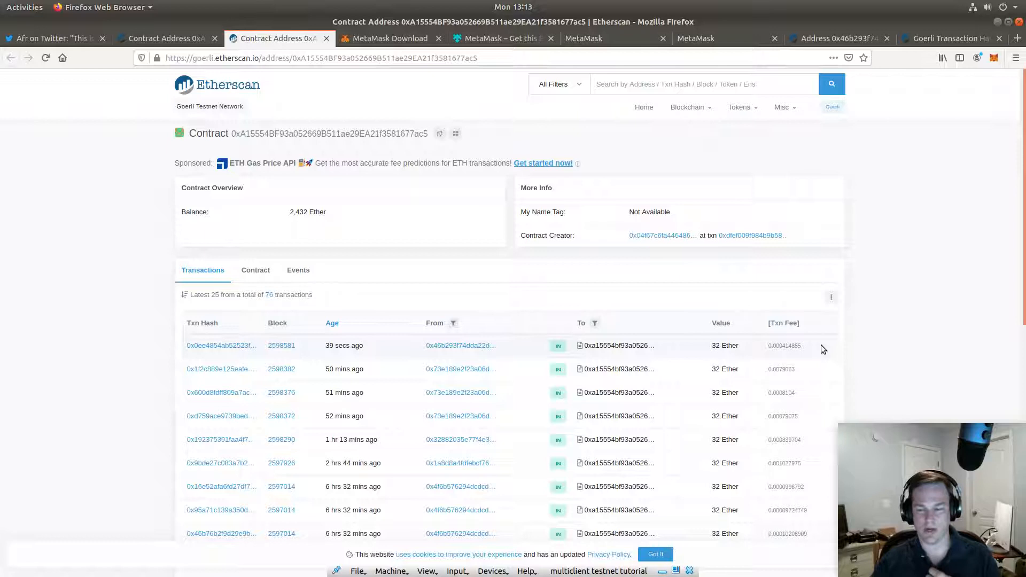